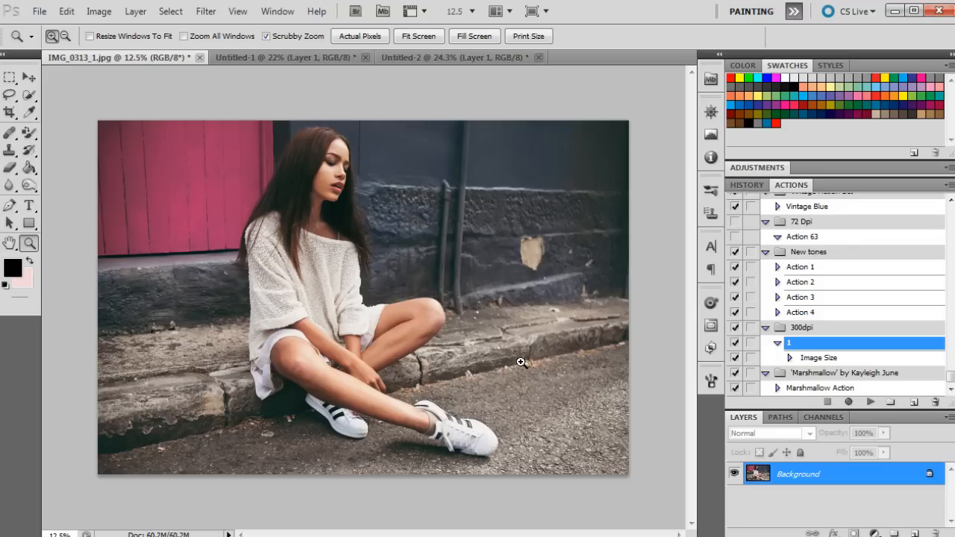
mouse_move(319, 63)
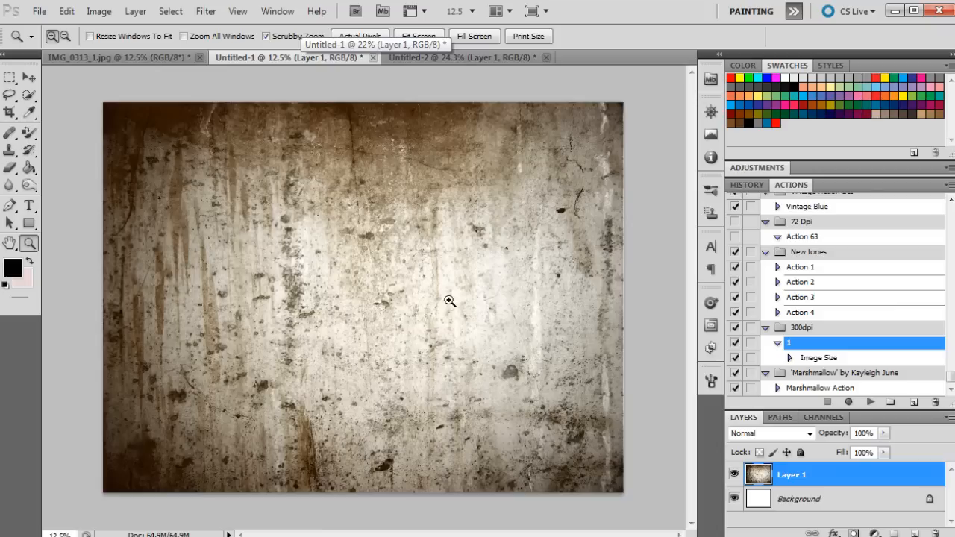
mouse_move(543, 261)
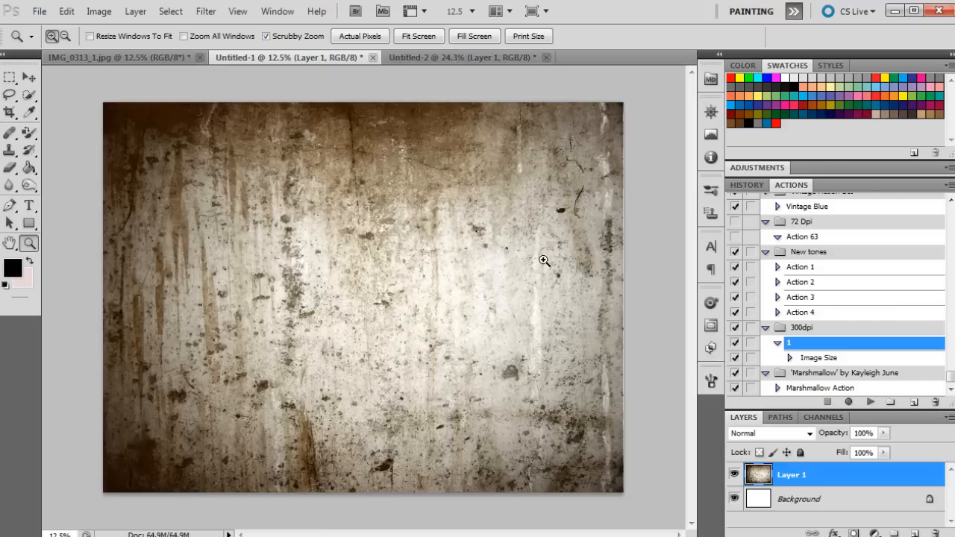
mouse_move(573, 338)
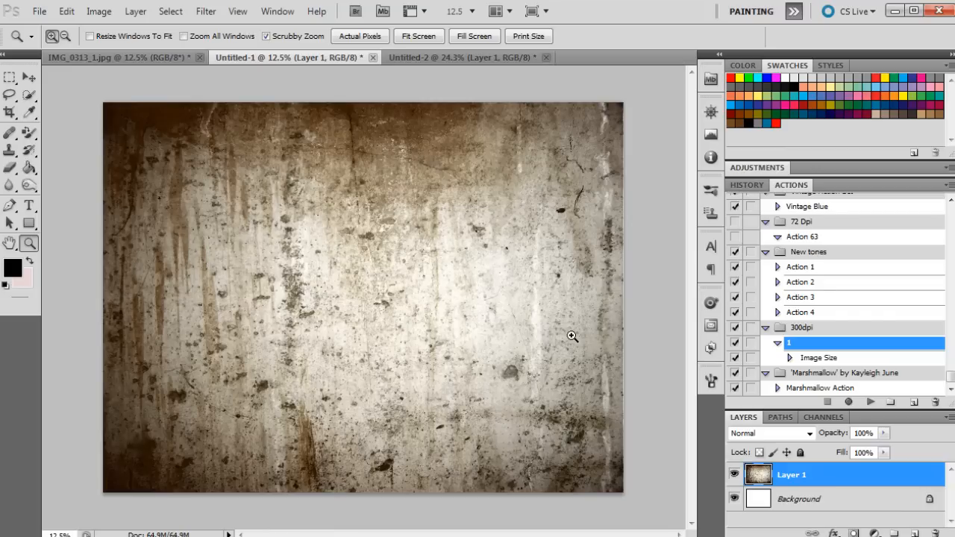
mouse_move(599, 302)
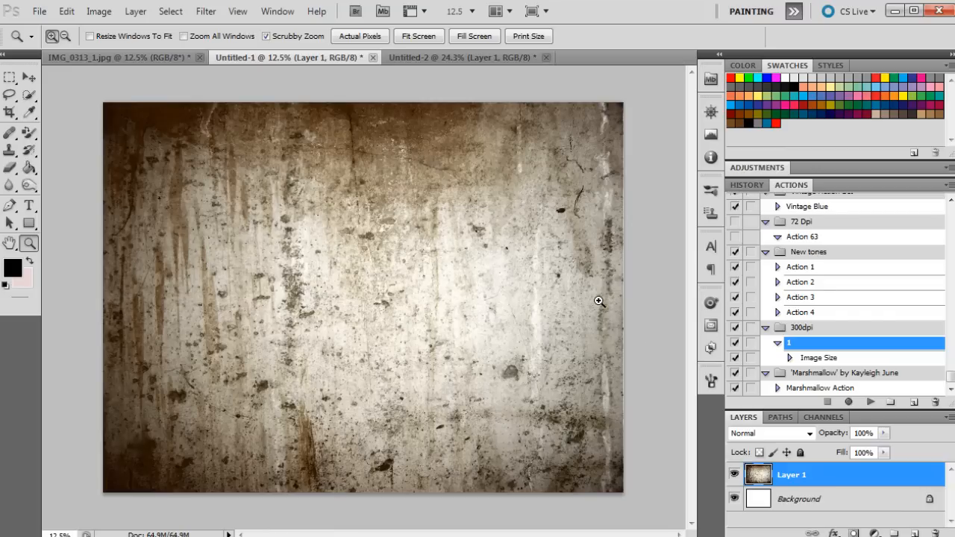
mouse_move(128, 150)
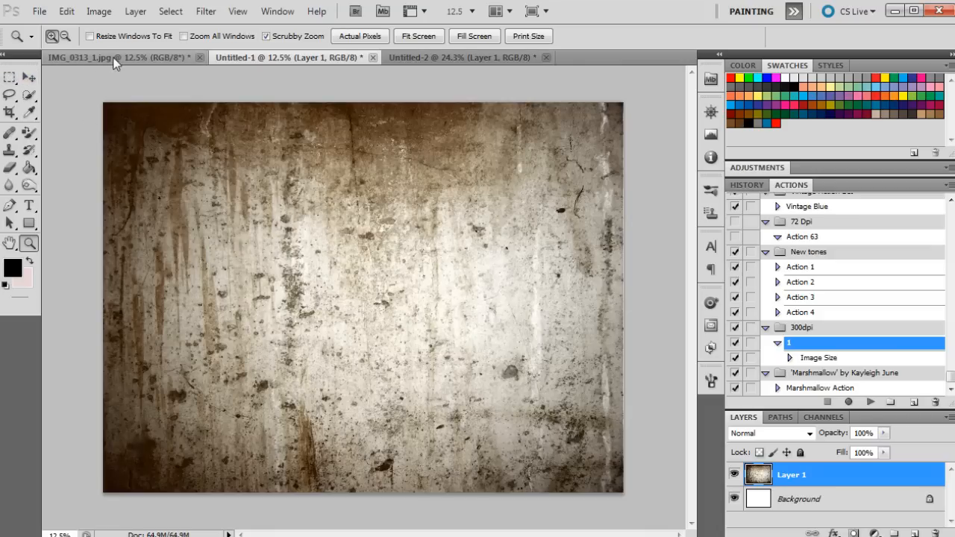
Drop the grunge texture into IMG_0313_1.jpg as a new layer, accepting the profile conversion
left_click(9, 77)
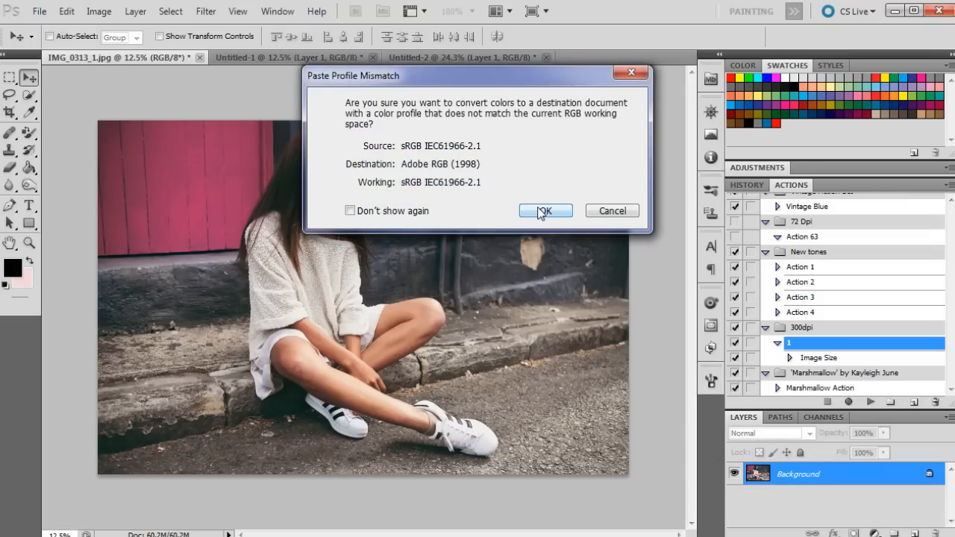
left_click(544, 210)
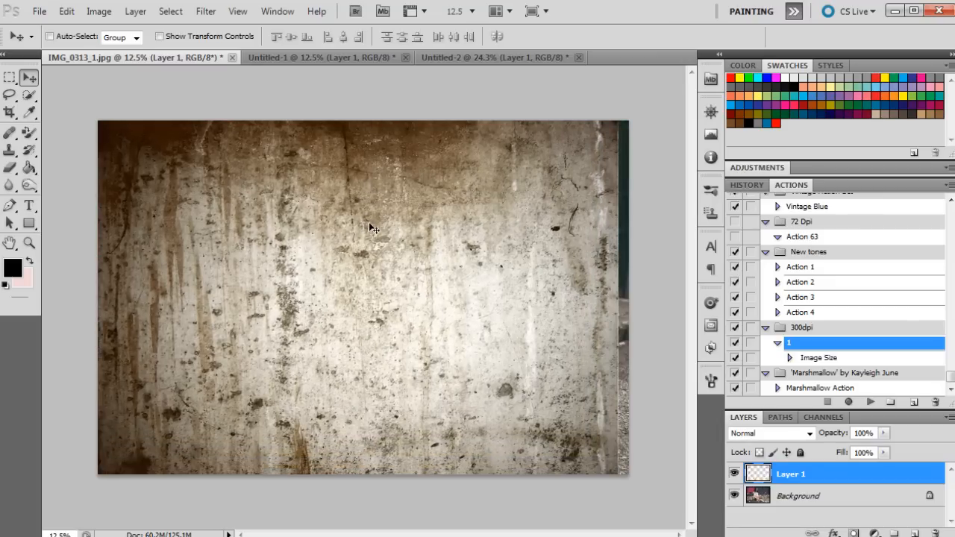
key("ctrl+t")
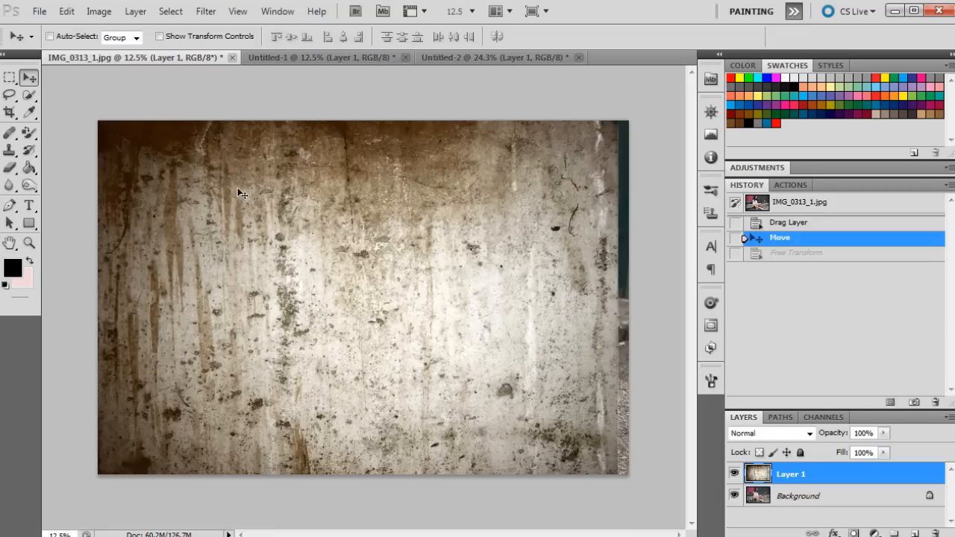
mouse_move(585, 173)
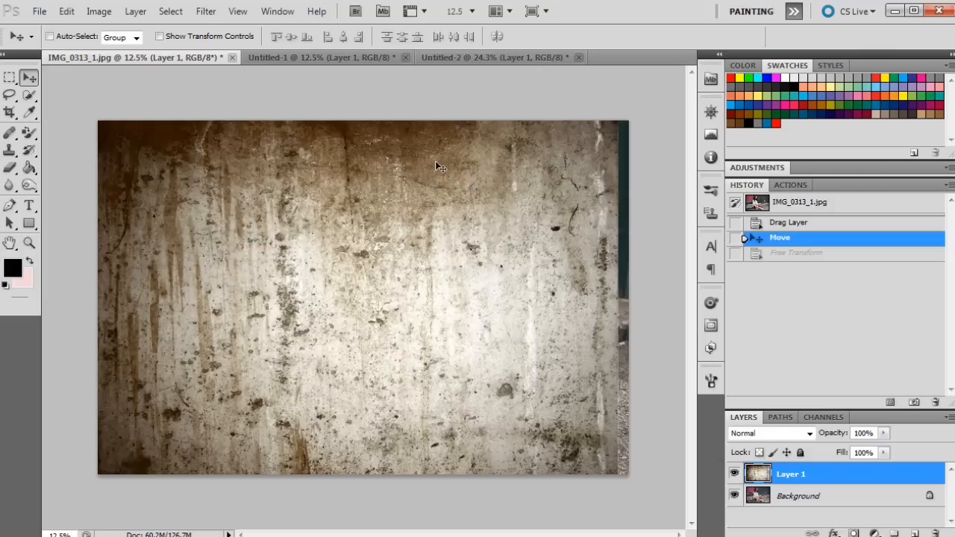
Free Transform the texture layer and stretch it to fill the whole canvas
key("ctrl+t")
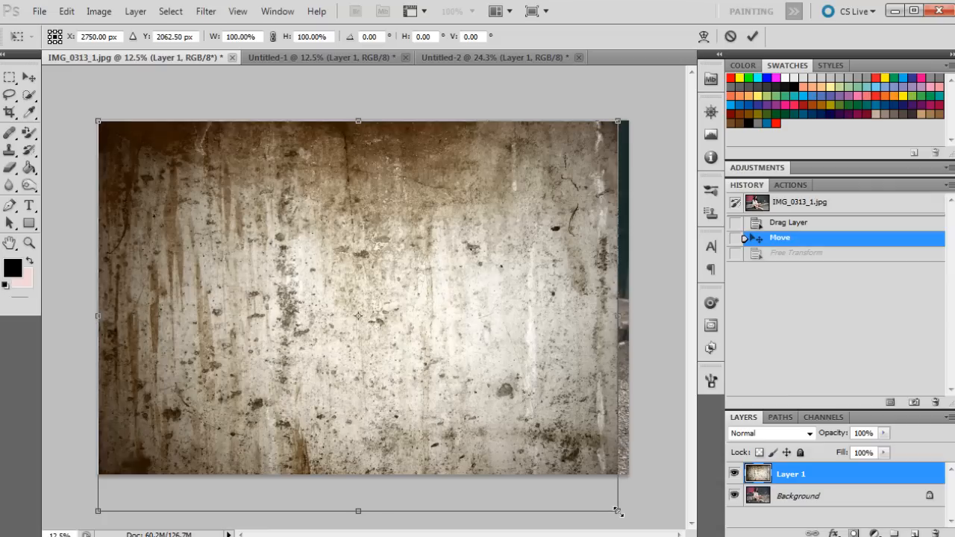
left_click_drag(618, 512, 636, 523)
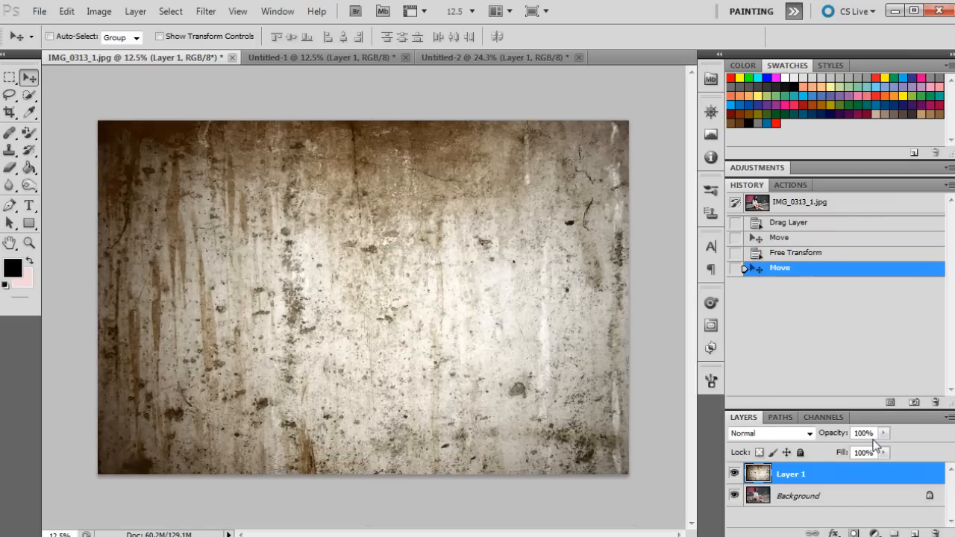
mouse_move(773, 445)
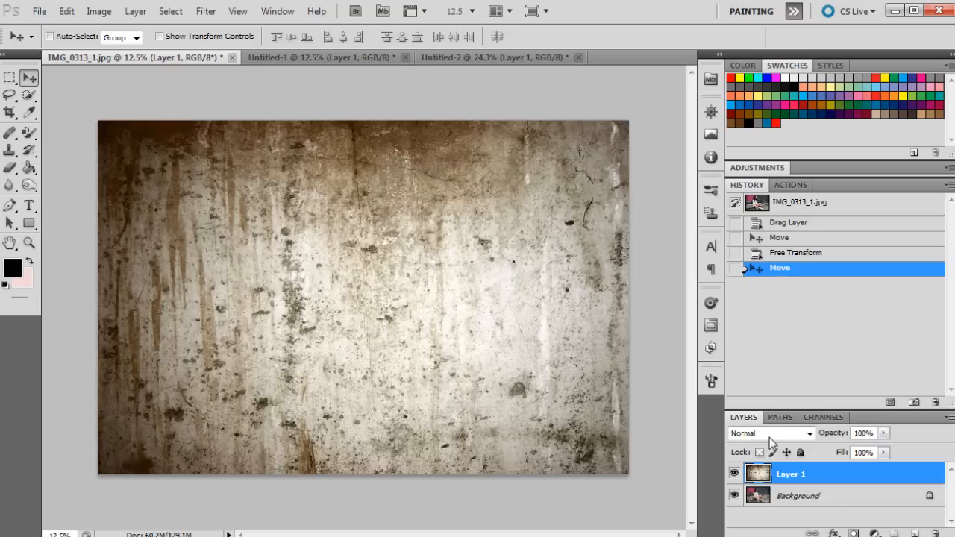
mouse_move(769, 432)
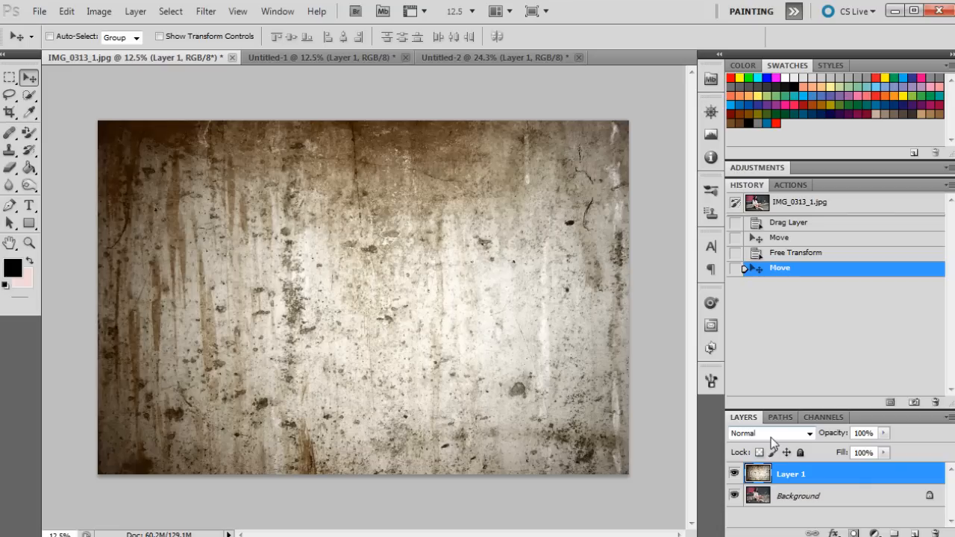
mouse_move(779, 442)
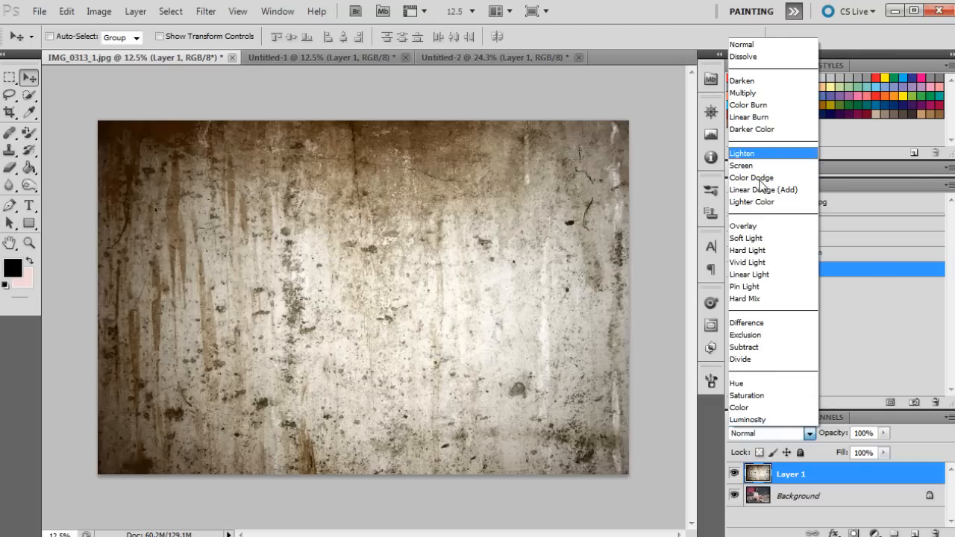
mouse_move(747, 250)
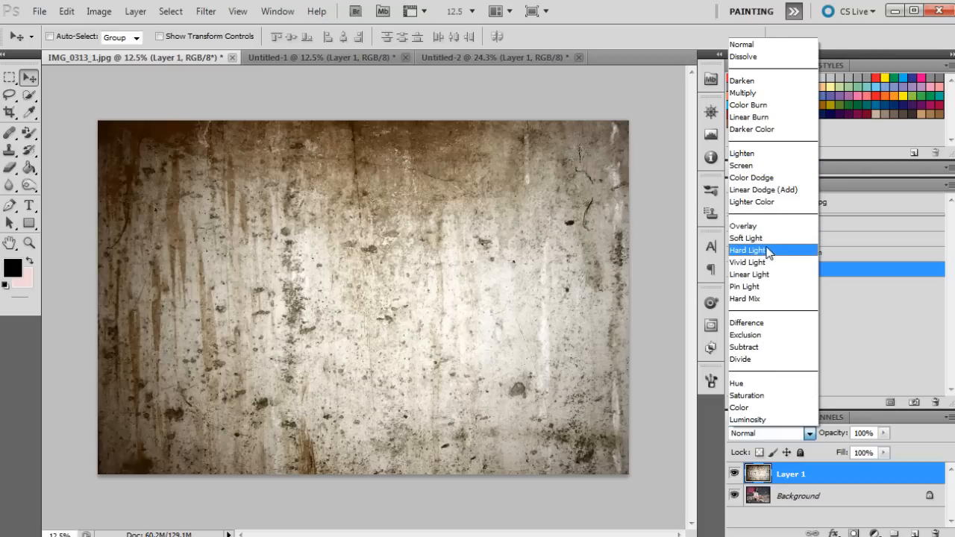
mouse_move(761, 238)
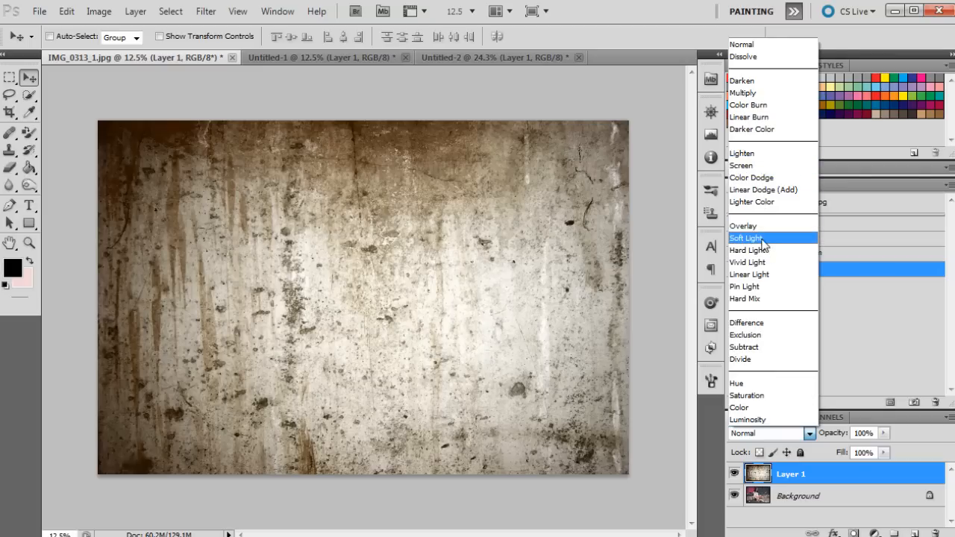
mouse_move(752, 178)
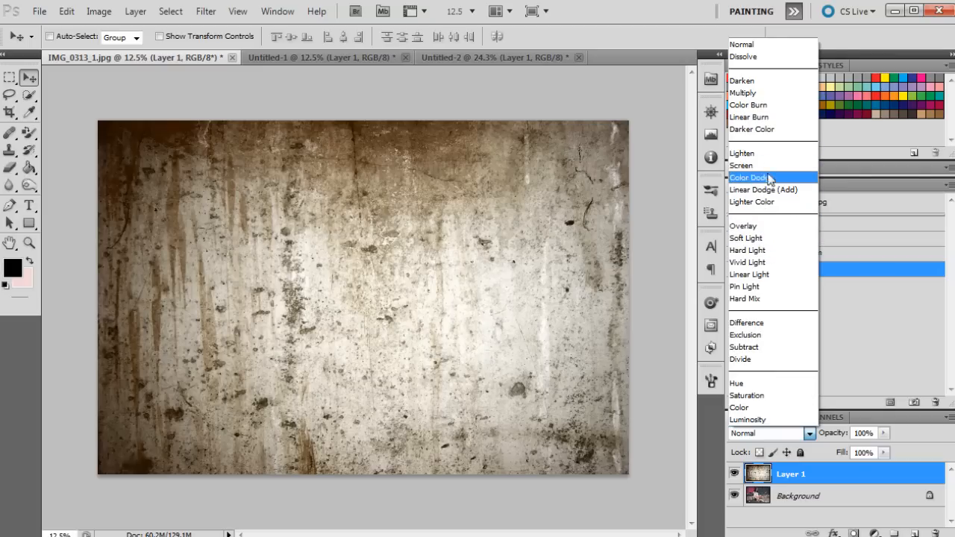
mouse_move(764, 189)
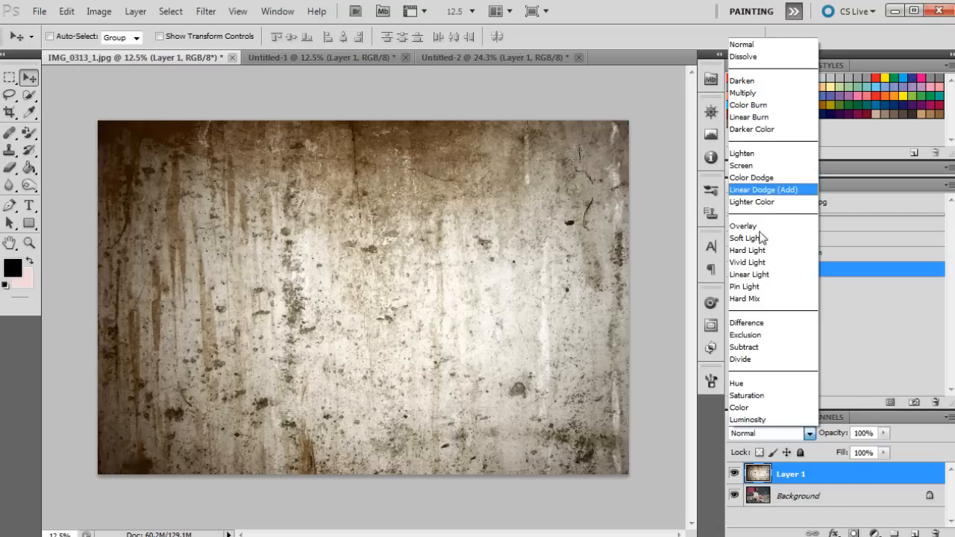
mouse_move(750, 274)
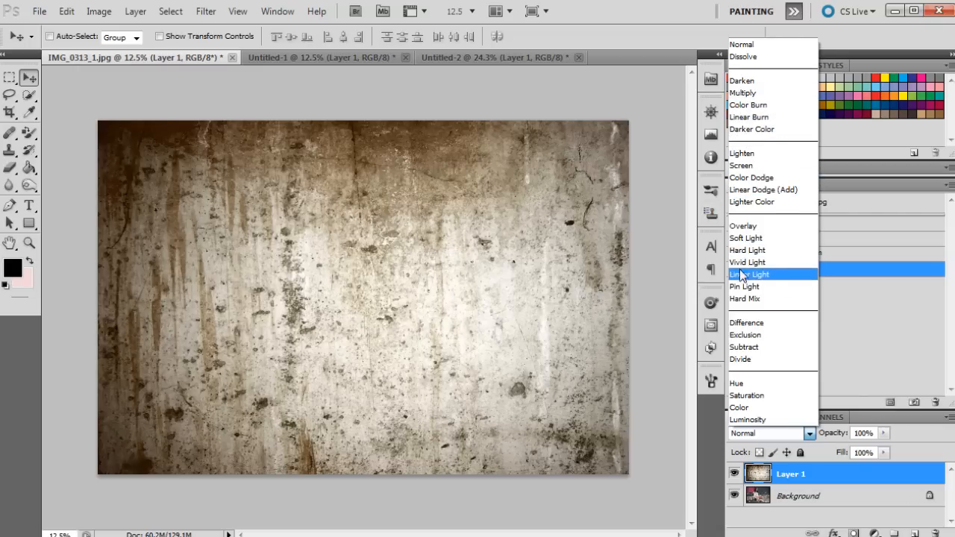
mouse_move(749, 263)
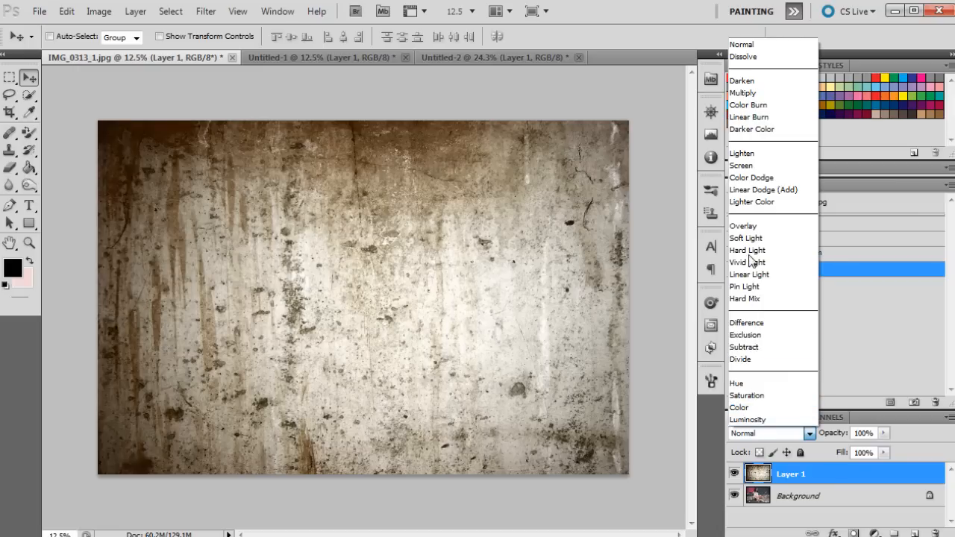
mouse_move(746, 237)
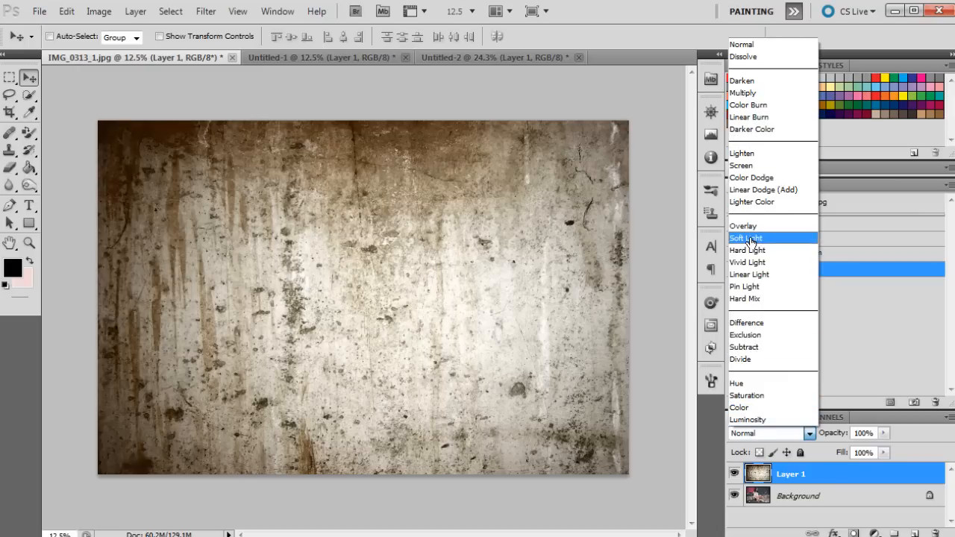
Try Soft Light and Hard Light on Layer 1, then settle on Multiply blending
left_click(746, 238)
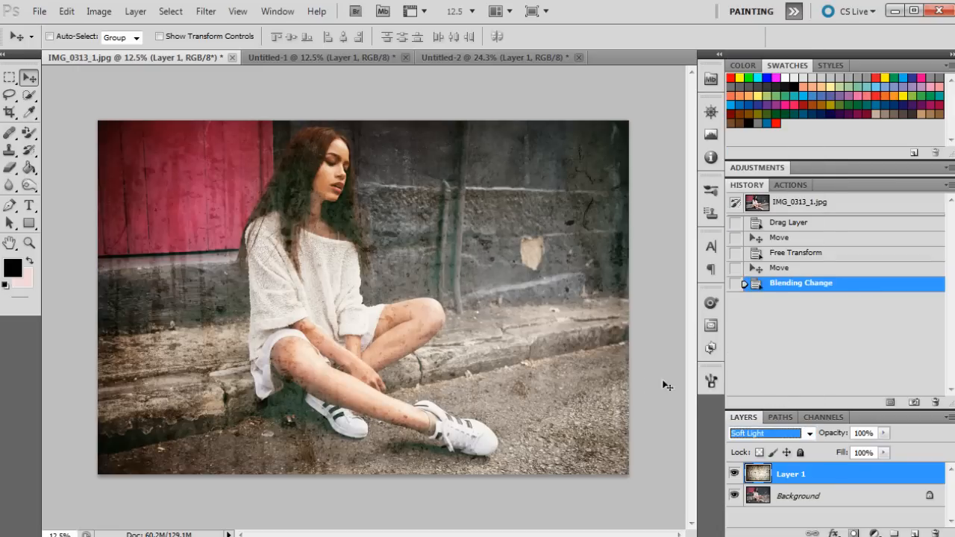
mouse_move(754, 316)
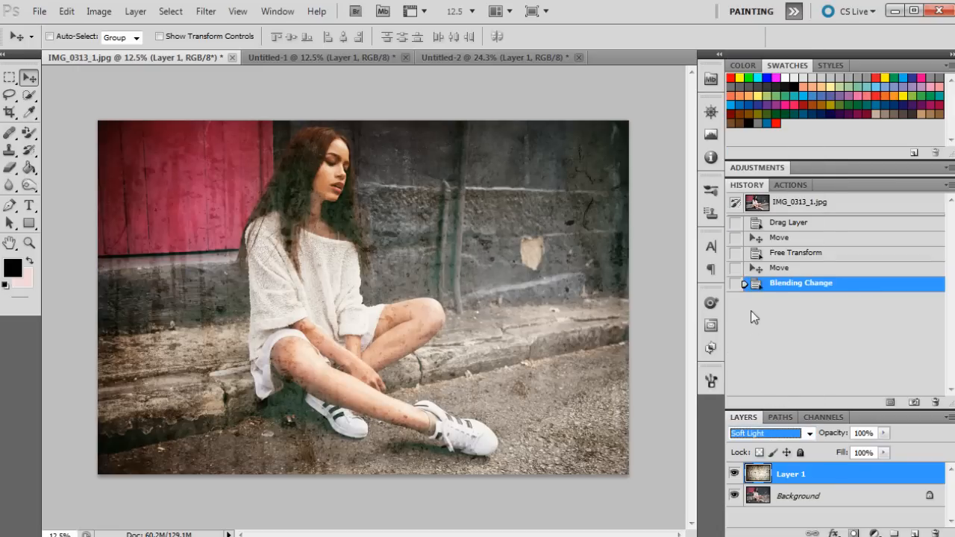
left_click(761, 433)
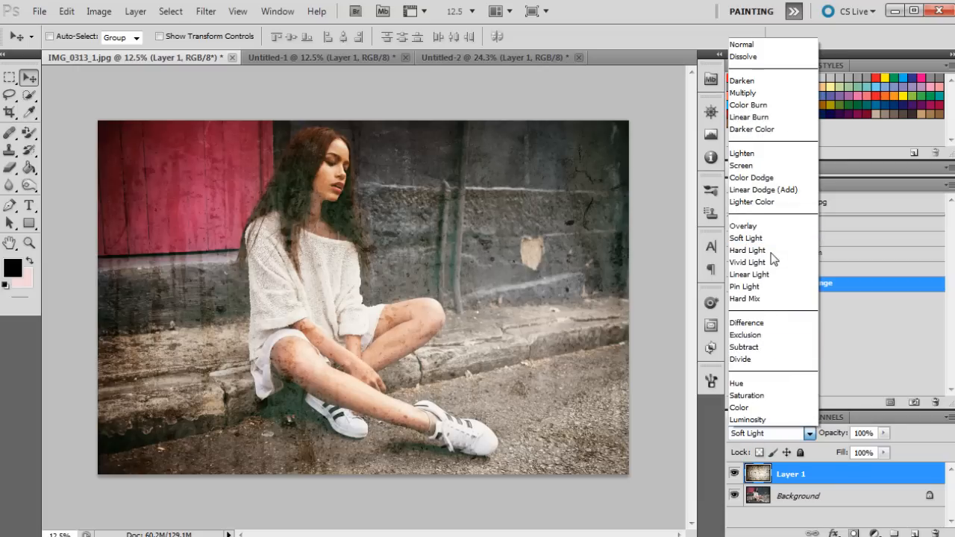
mouse_move(747, 250)
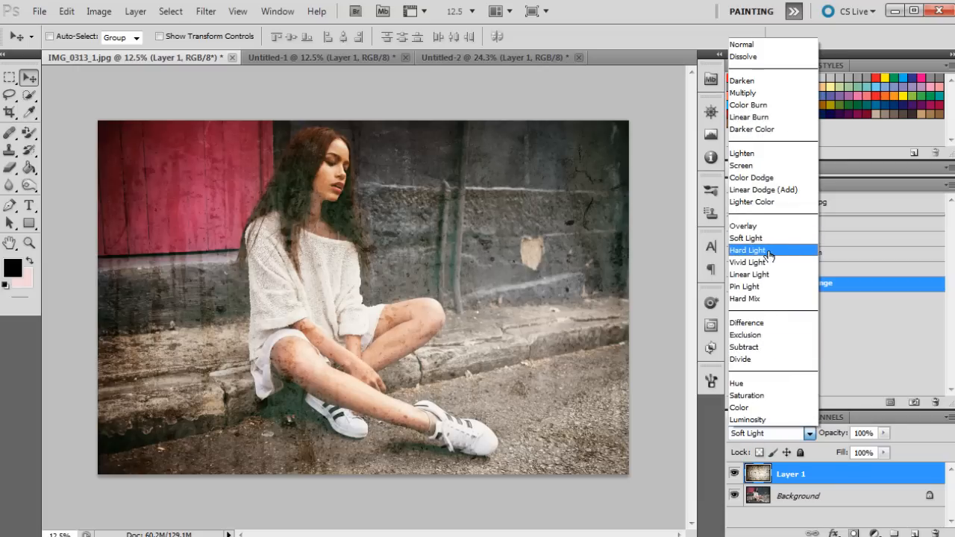
left_click(747, 251)
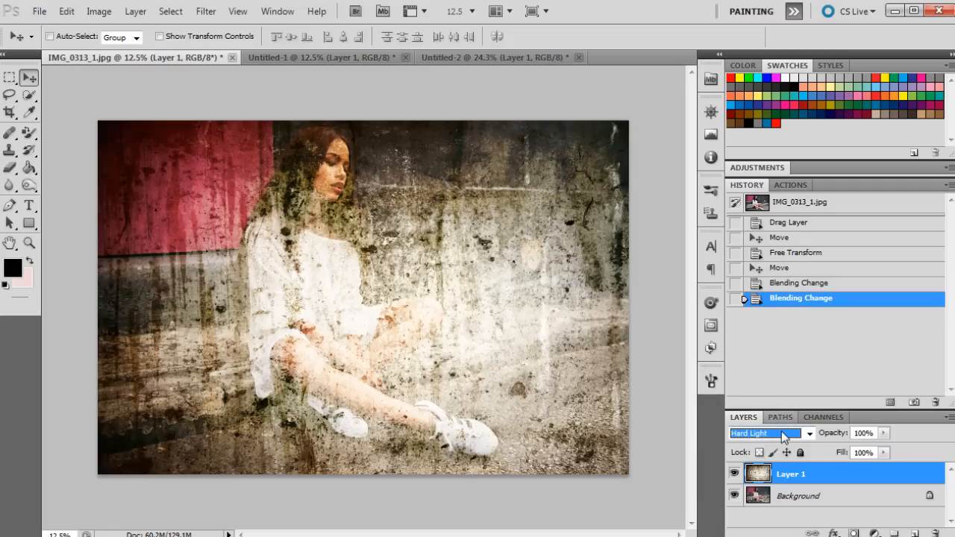
left_click(761, 433)
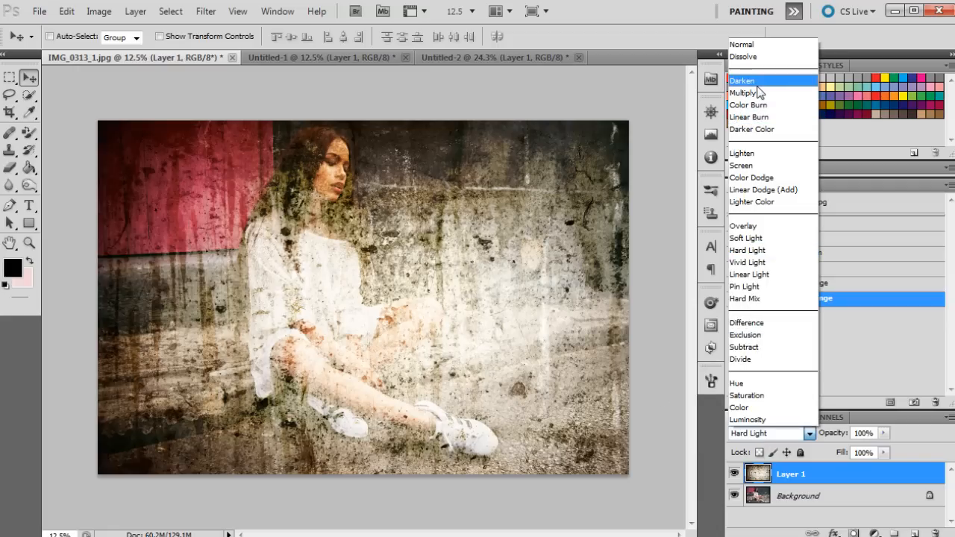
left_click(745, 92)
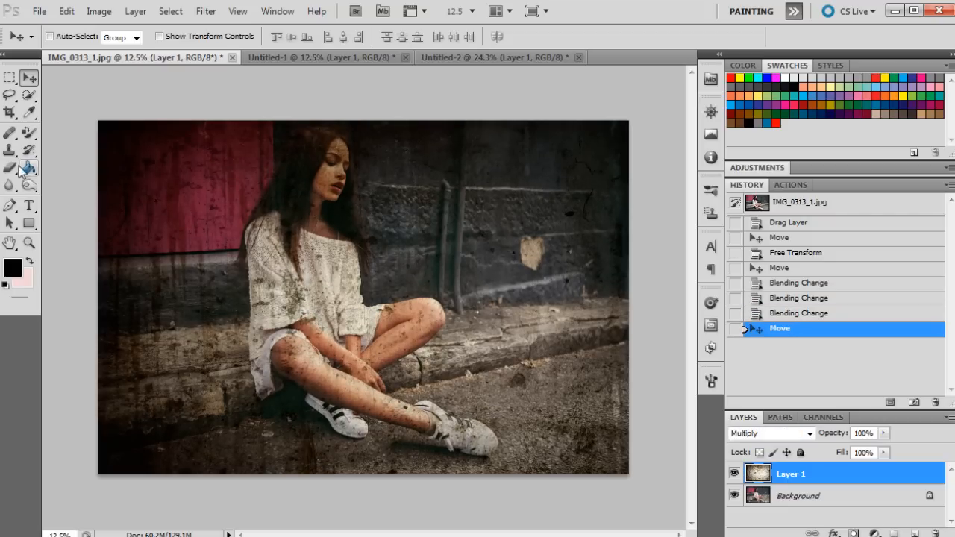
mouse_move(797, 450)
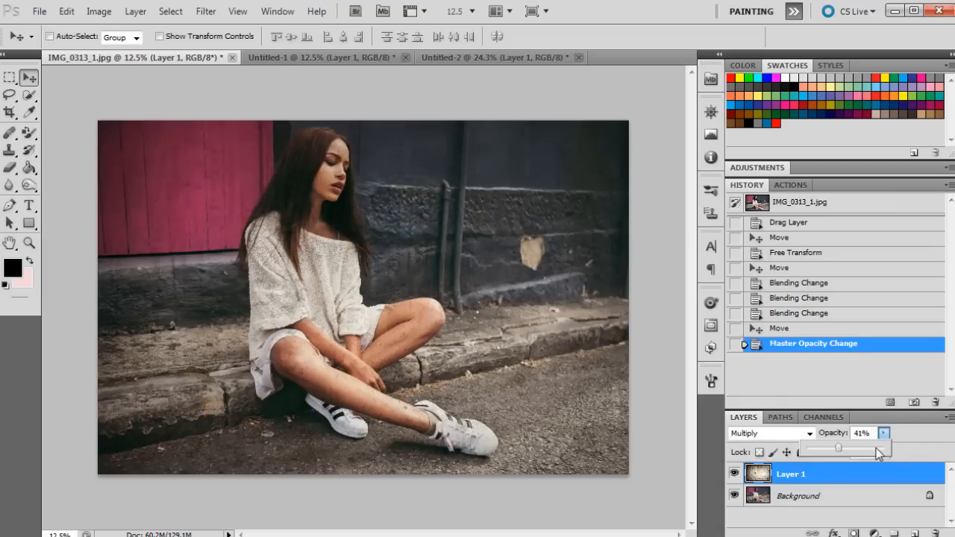
left_click_drag(839, 447, 888, 448)
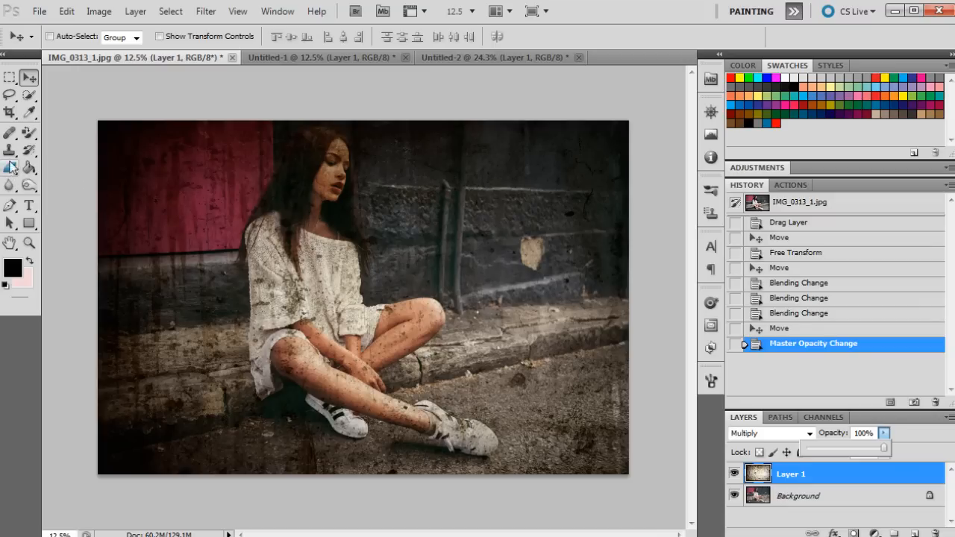
left_click(9, 167)
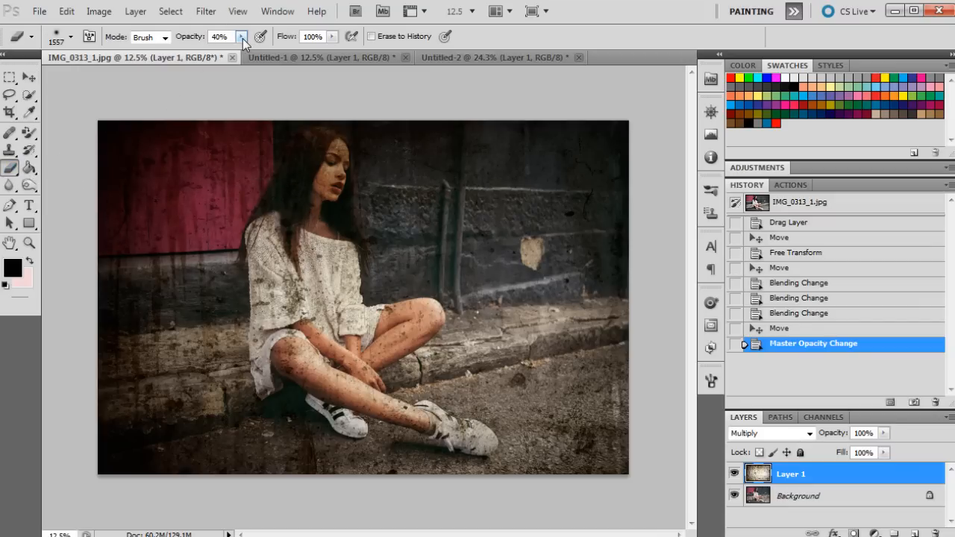
mouse_move(241, 36)
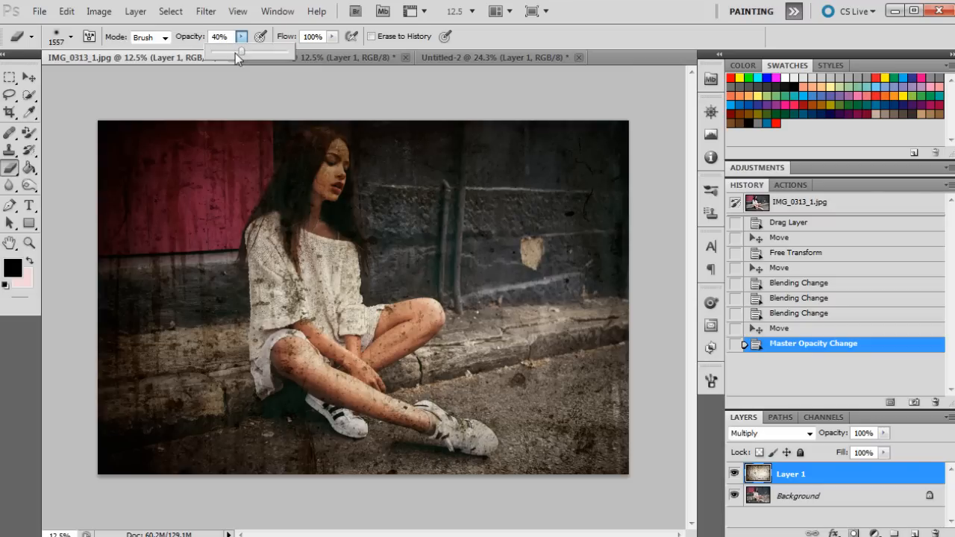
mouse_move(328, 161)
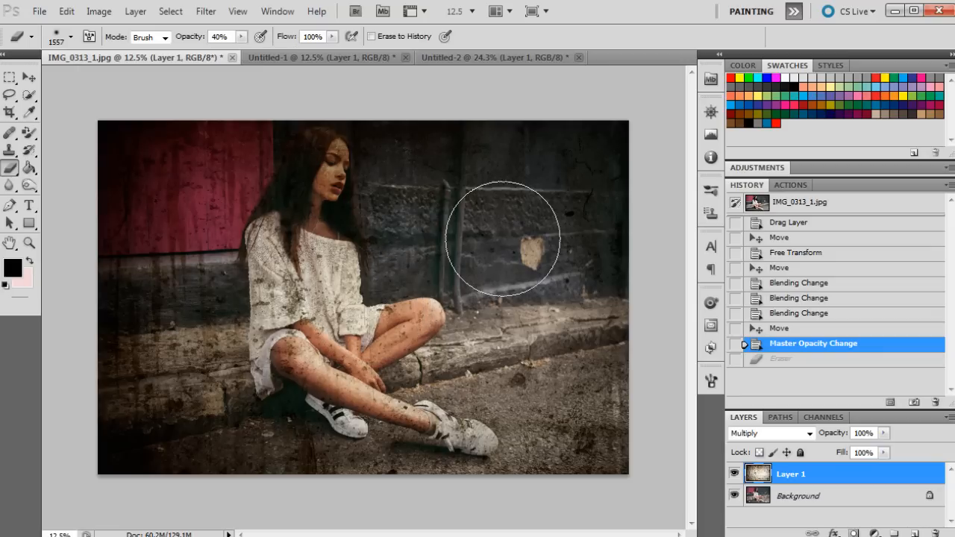
mouse_move(335, 197)
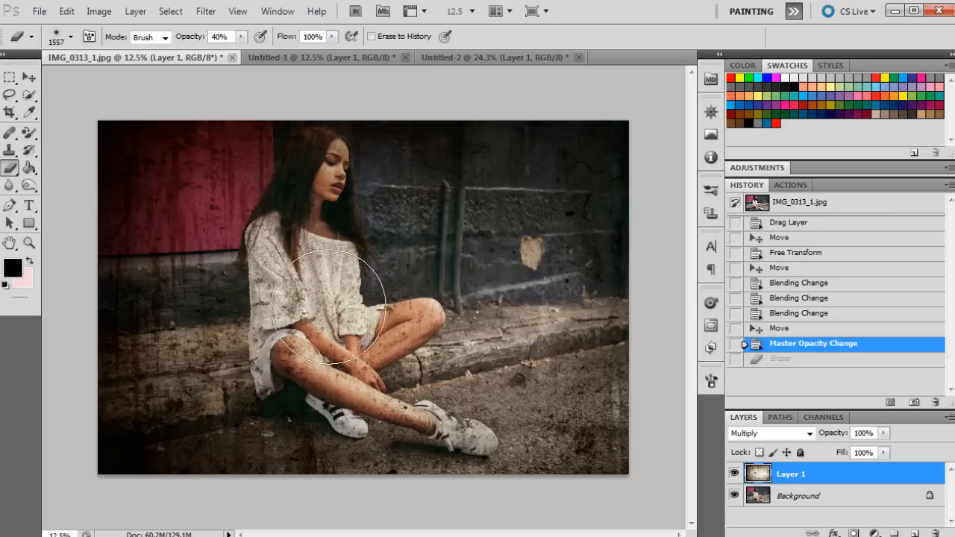
Erase texture at 40% opacity from the girl's arms, legs, face and the wall behind her
left_click_drag(328, 306, 415, 346)
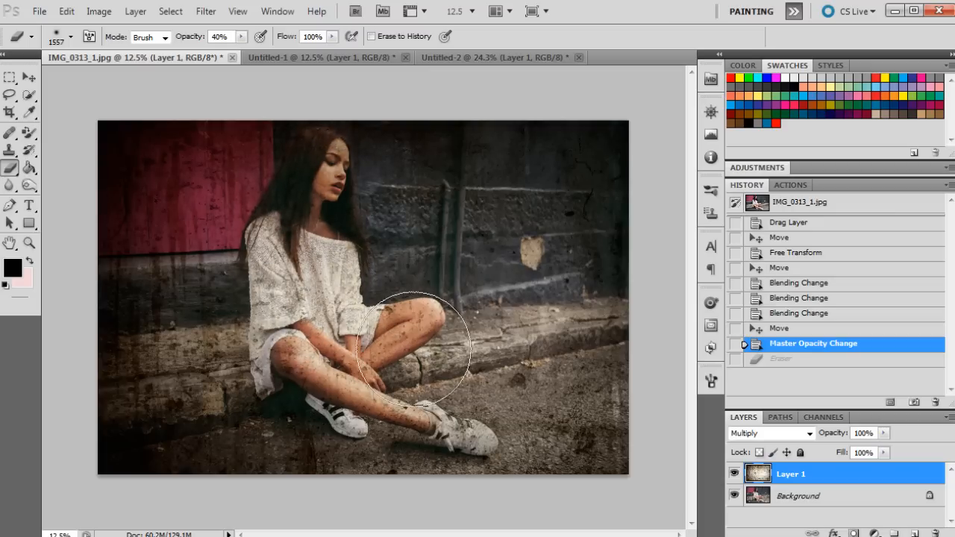
left_click_drag(415, 349, 291, 161)
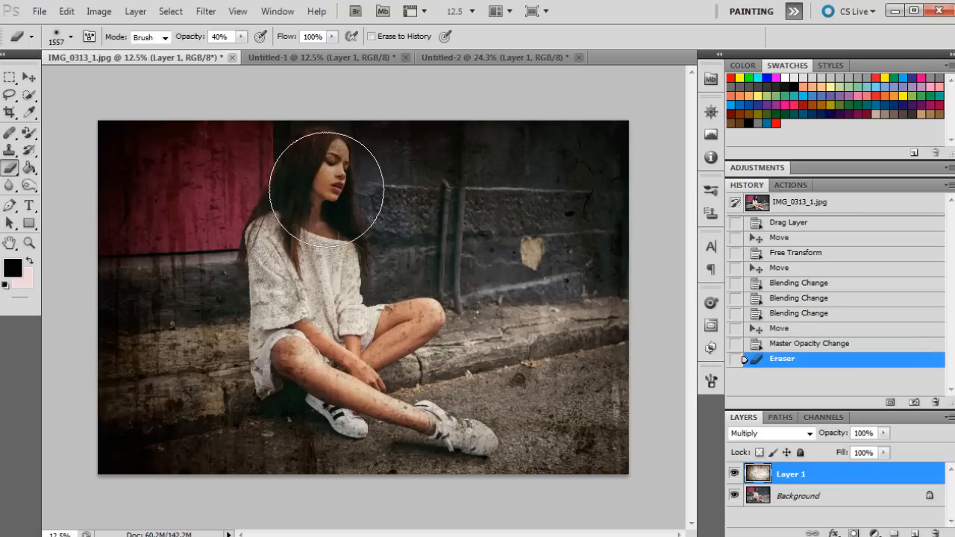
left_click_drag(326, 189, 397, 291)
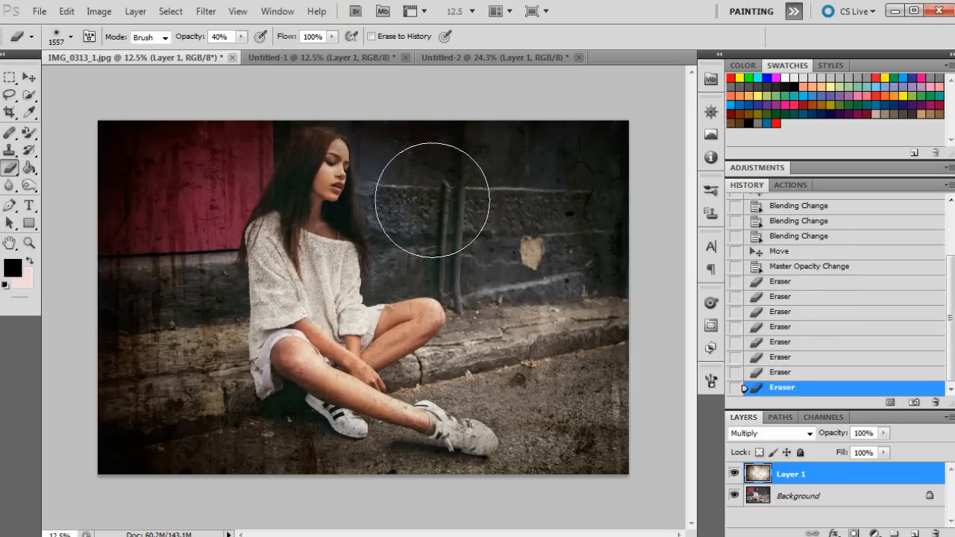
left_click_drag(433, 200, 448, 227)
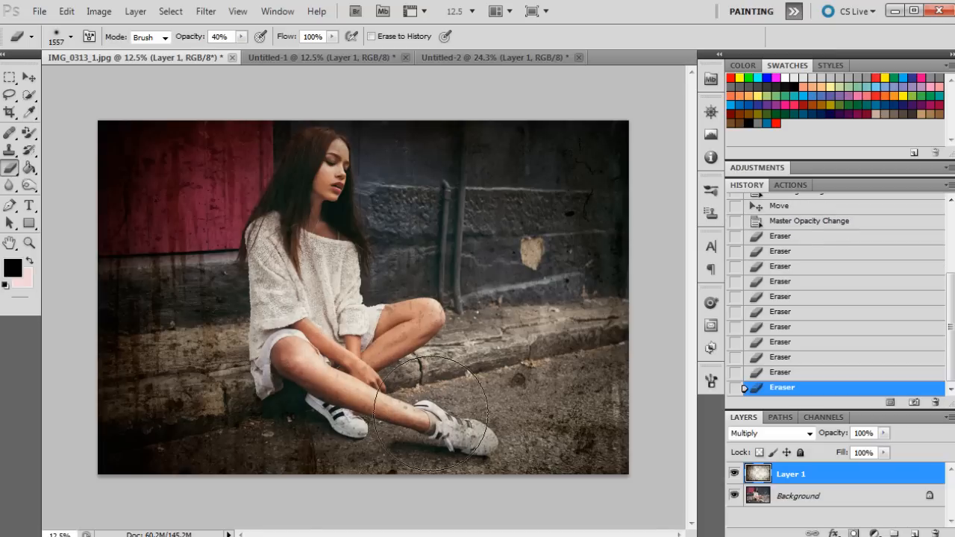
left_click_drag(430, 415, 425, 326)
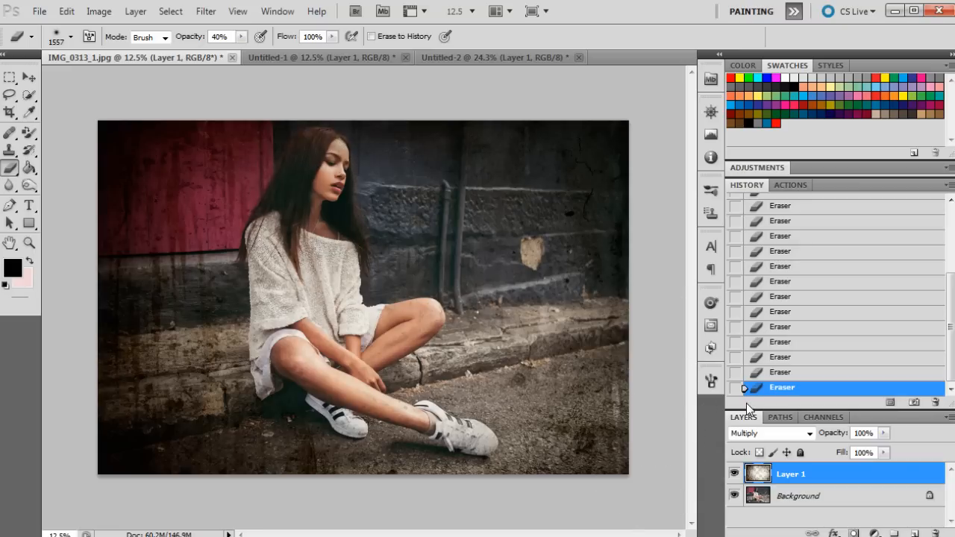
Try Color Dodge and Color Burn, return to Multiply and set the texture opacity to about 90%
left_click(768, 433)
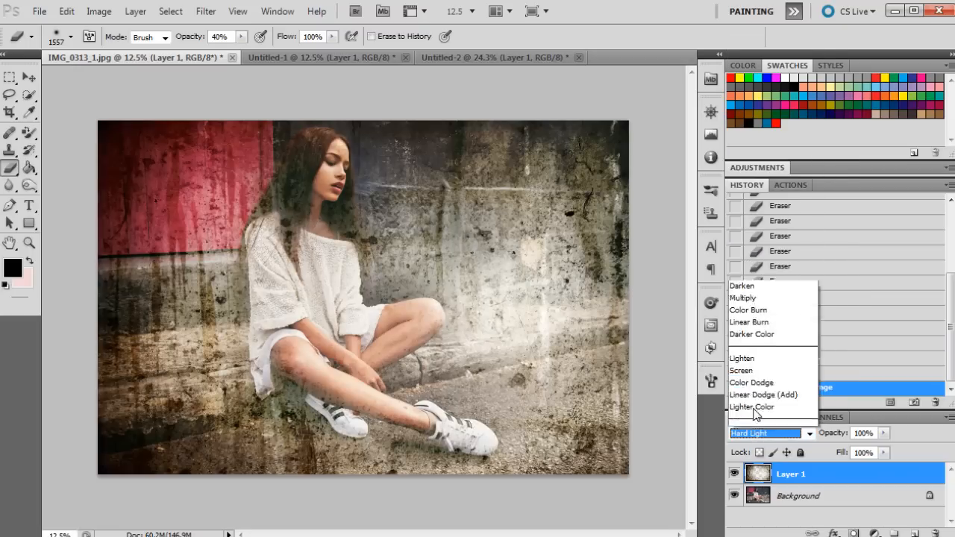
left_click(752, 382)
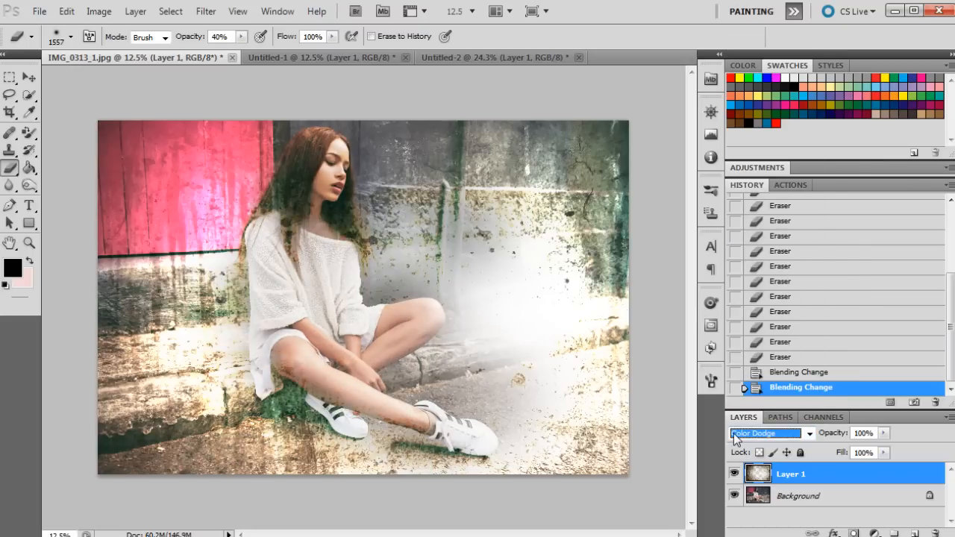
left_click(764, 433)
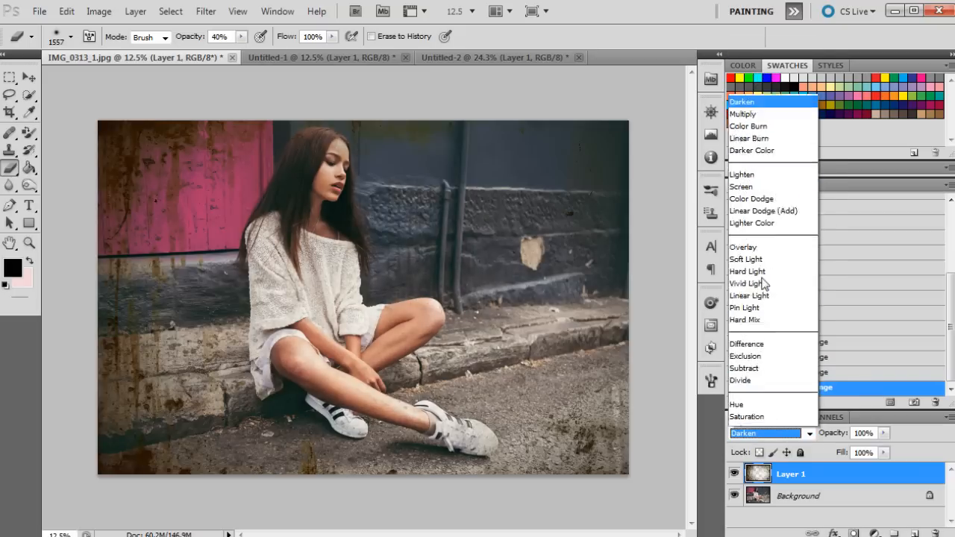
left_click(749, 125)
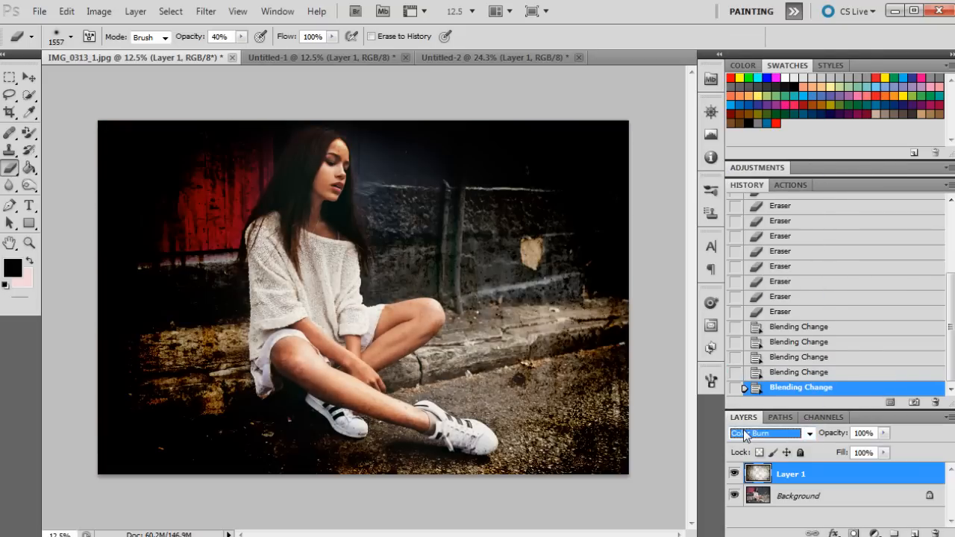
left_click(764, 433)
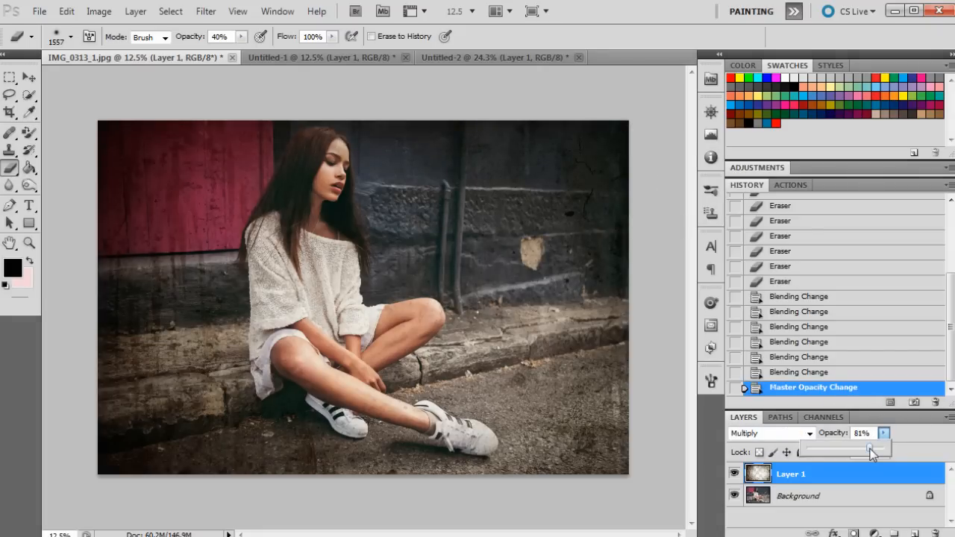
left_click_drag(869, 451, 880, 451)
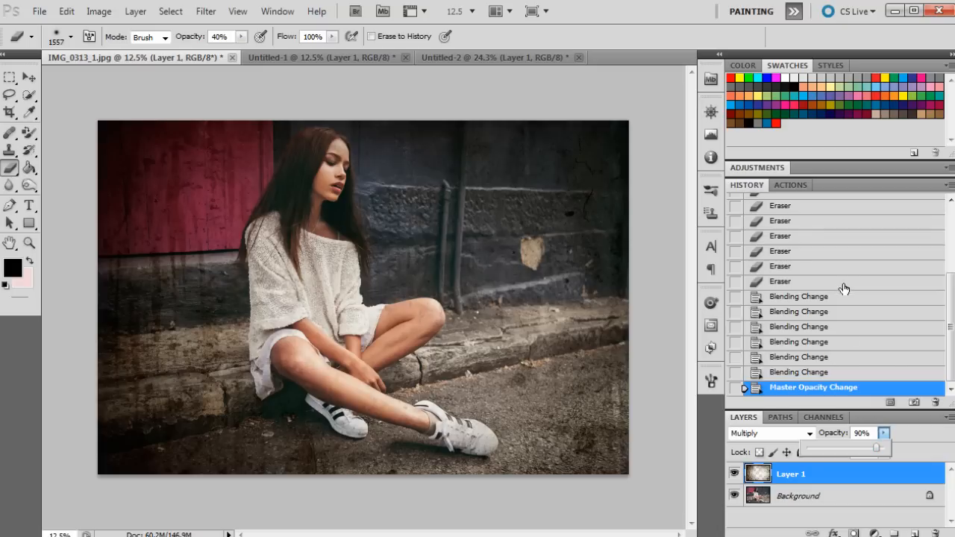
scroll("up", 3)
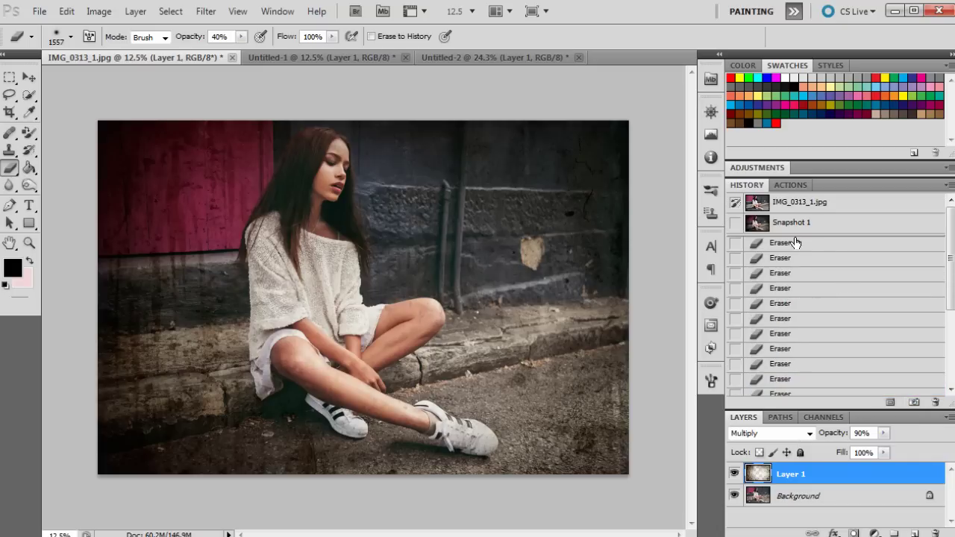
left_click(806, 201)
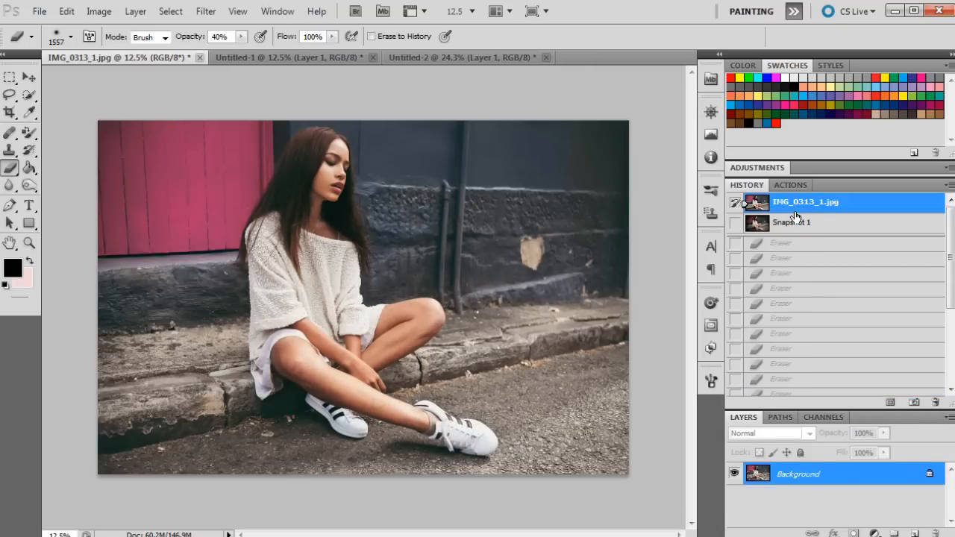
left_click(794, 221)
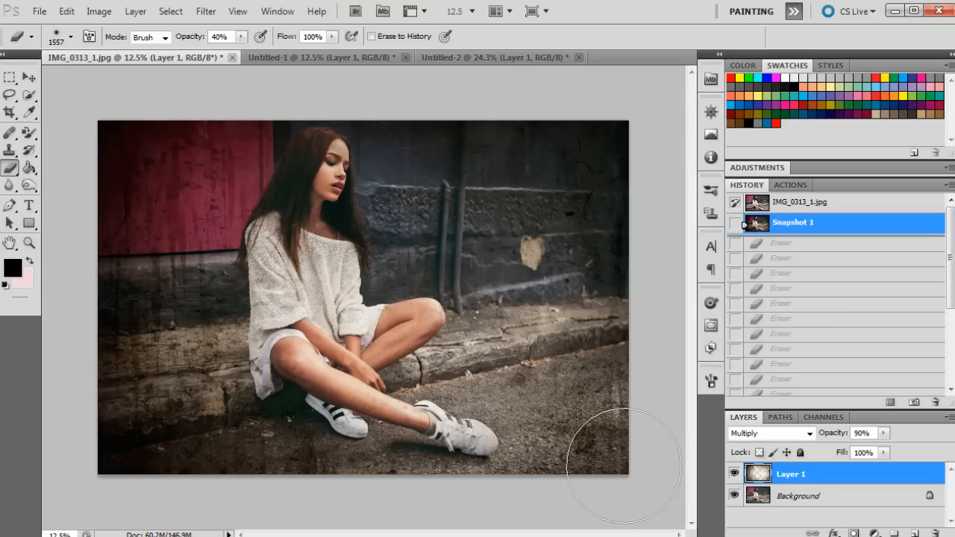
mouse_move(729, 370)
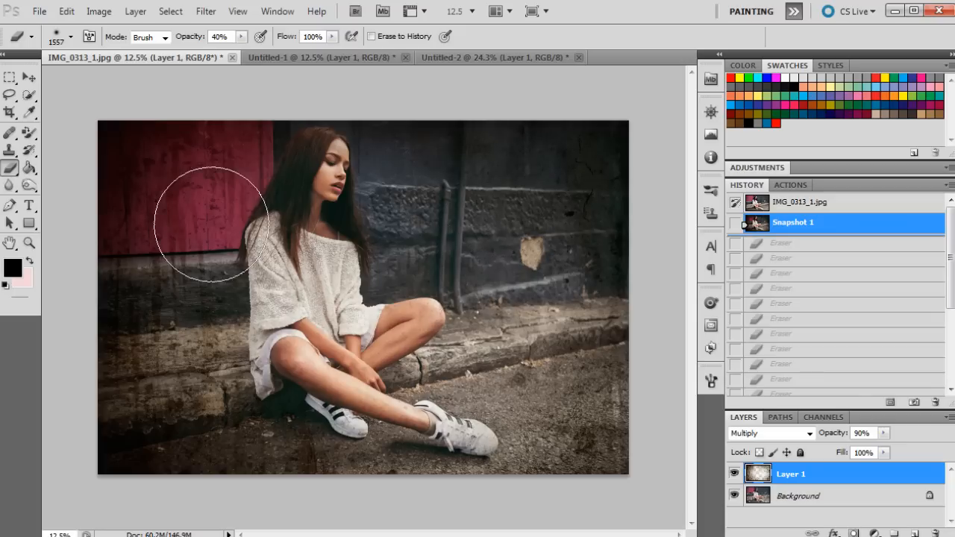
mouse_move(363, 238)
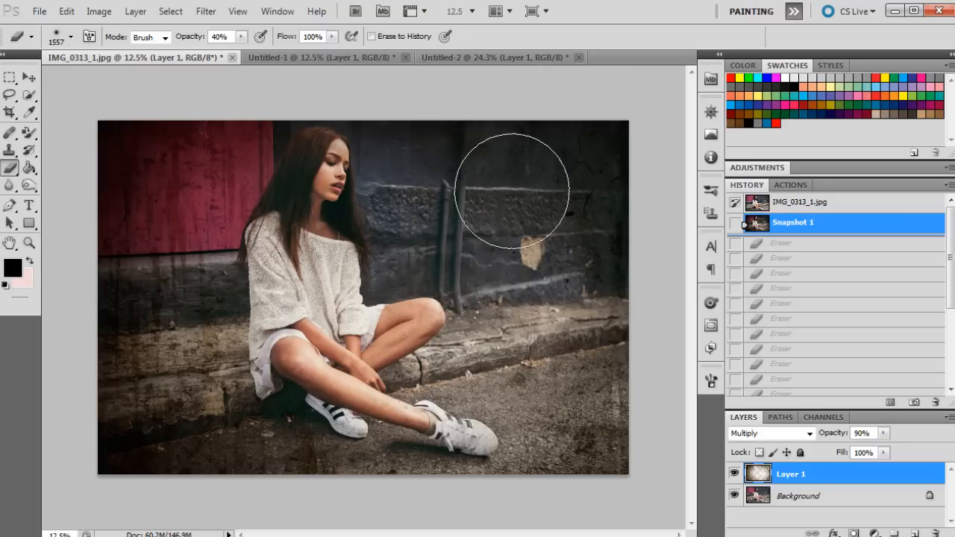
mouse_move(767, 167)
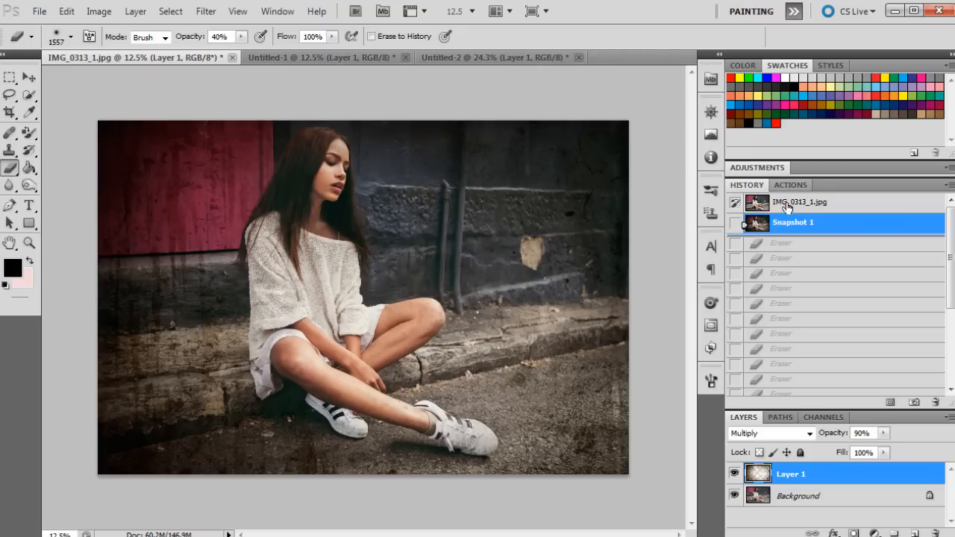
Revert the portrait to the original photo, then show Untitled-2's bokeh texture with Fit on Screen
left_click(806, 201)
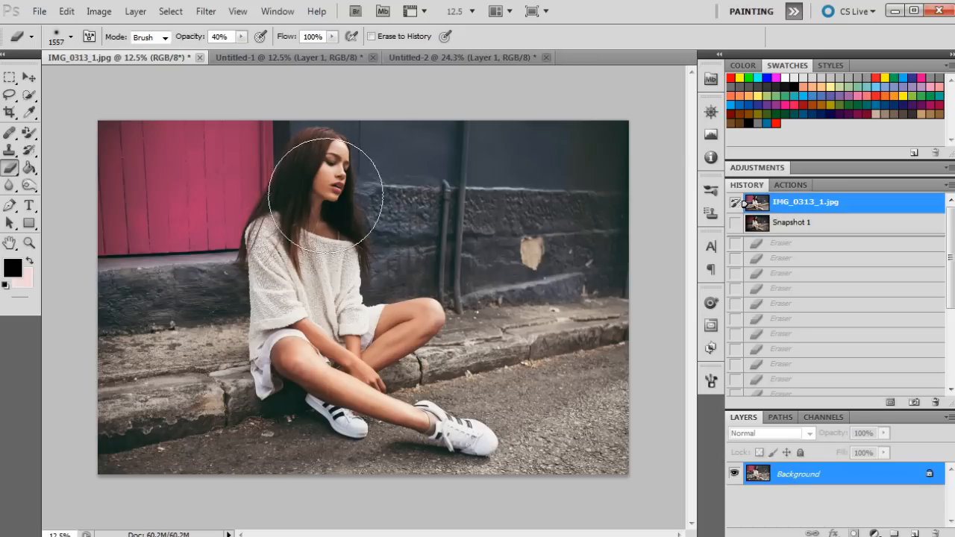
mouse_move(436, 60)
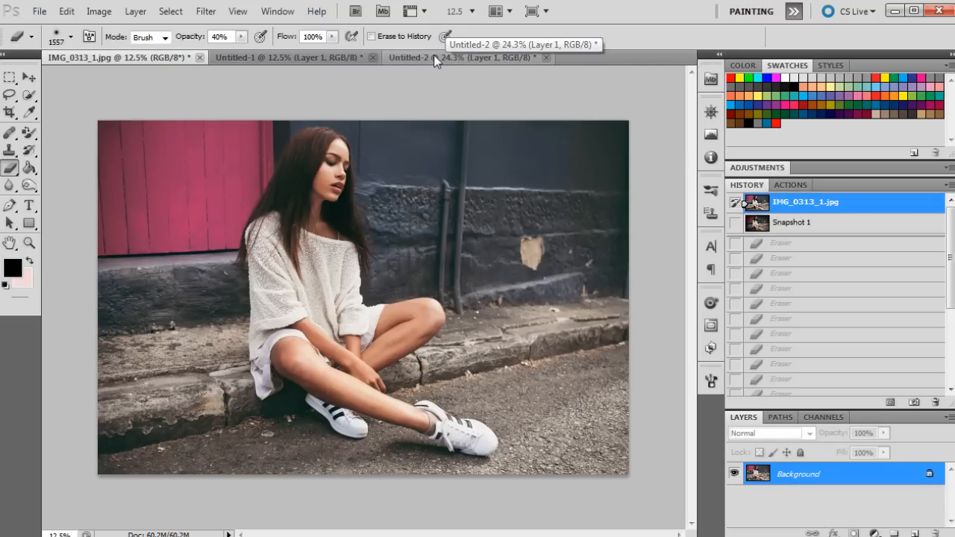
mouse_move(430, 62)
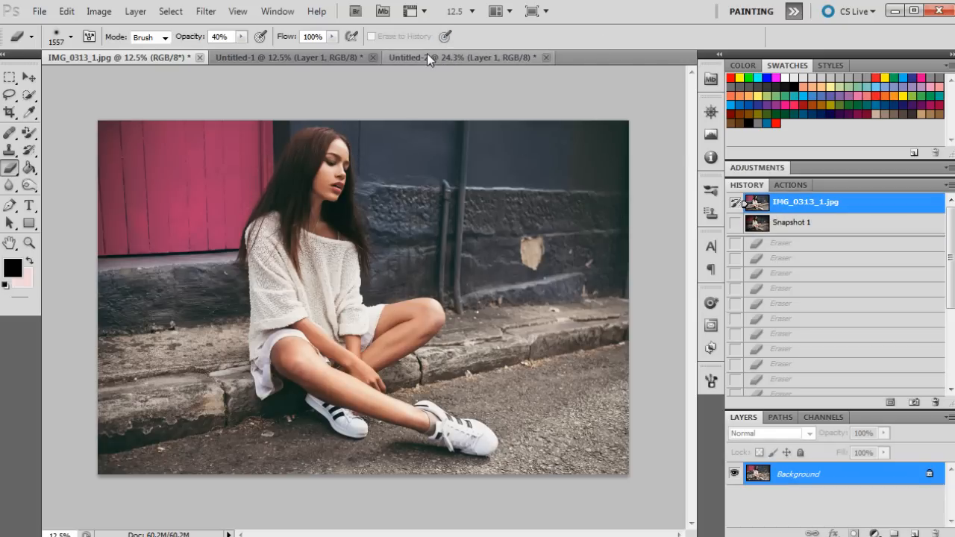
left_click(463, 57)
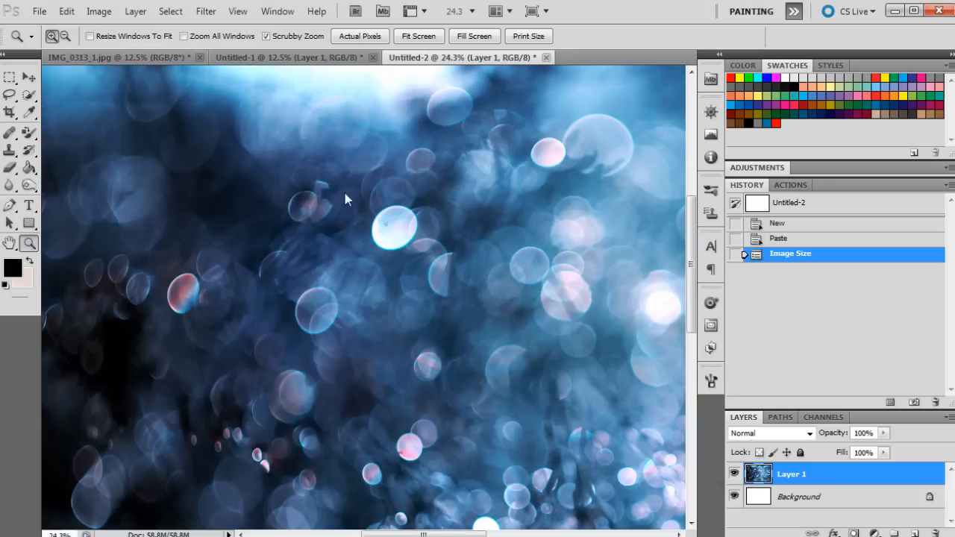
right_click(346, 200)
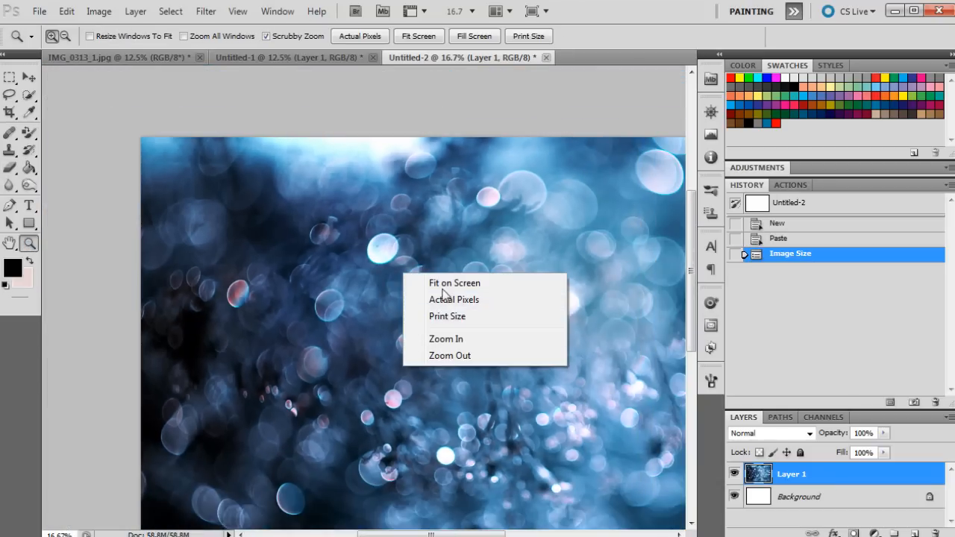
left_click(453, 283)
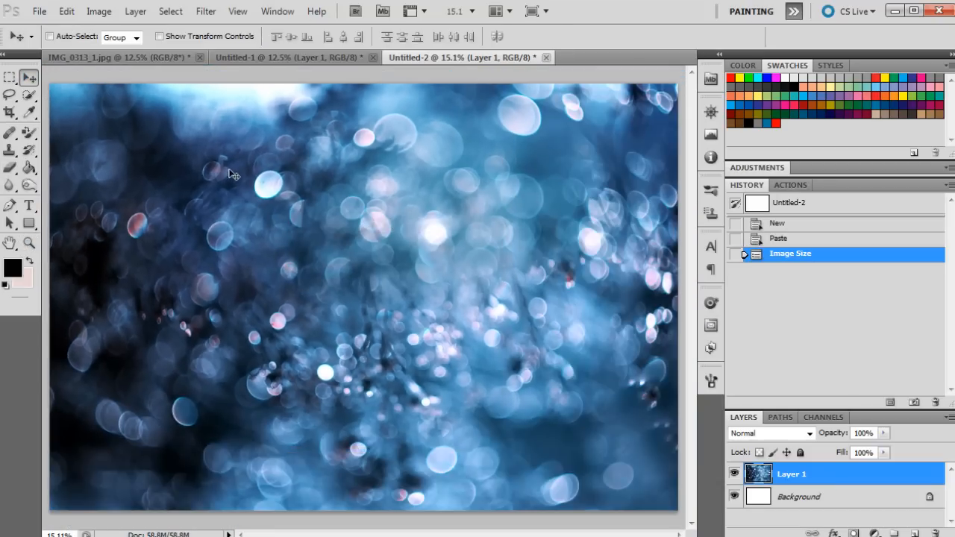
Place the bokeh texture in IMG_0313 and transform it to cover the whole photo
left_click(112, 57)
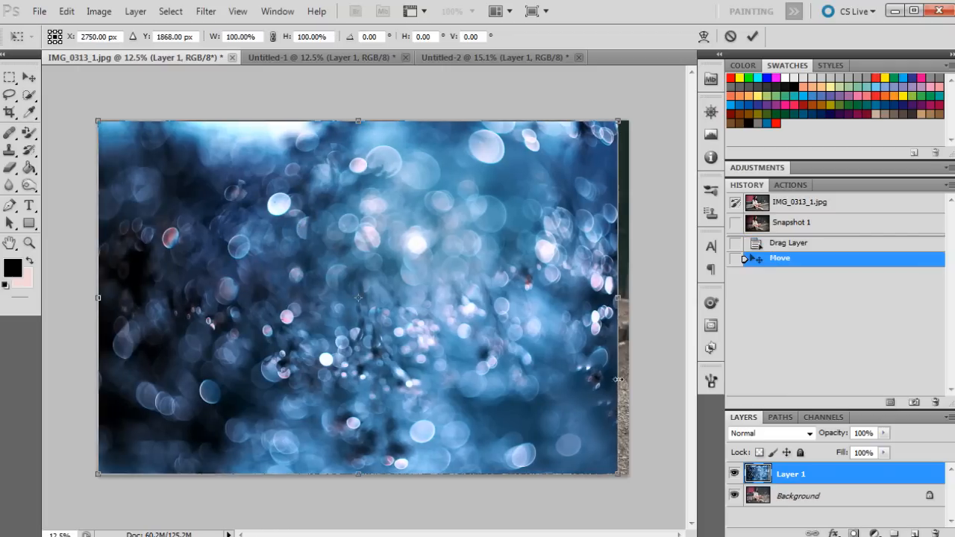
left_click_drag(619, 381, 633, 480)
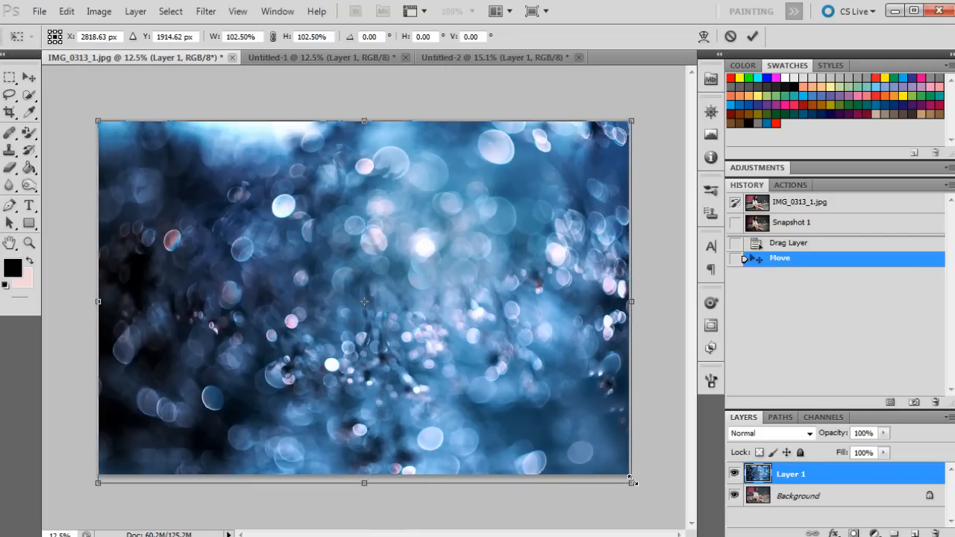
left_click(752, 36)
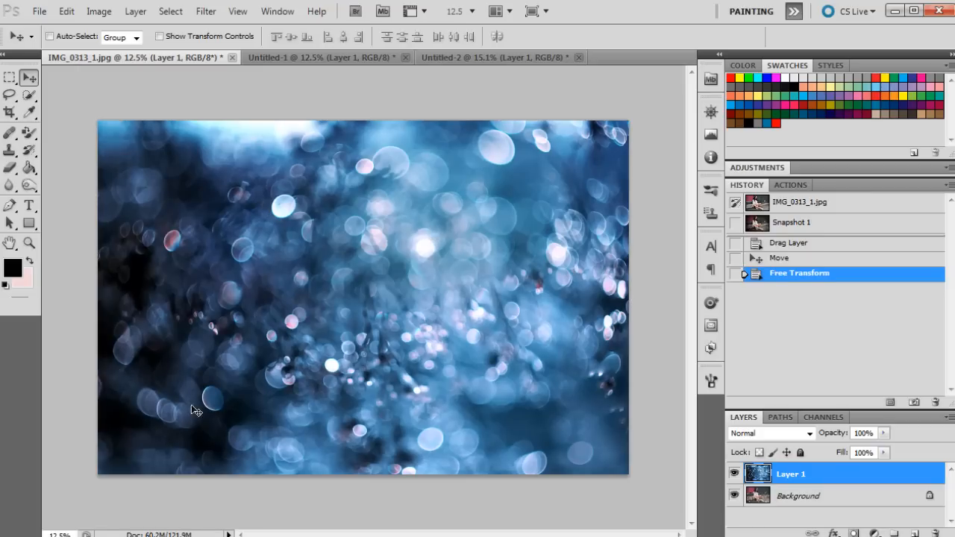
mouse_move(674, 342)
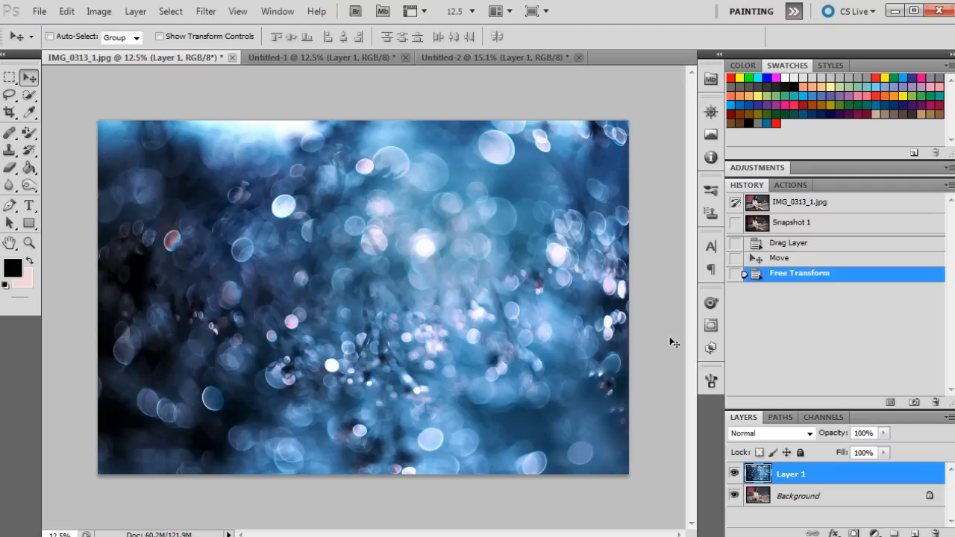
mouse_move(685, 407)
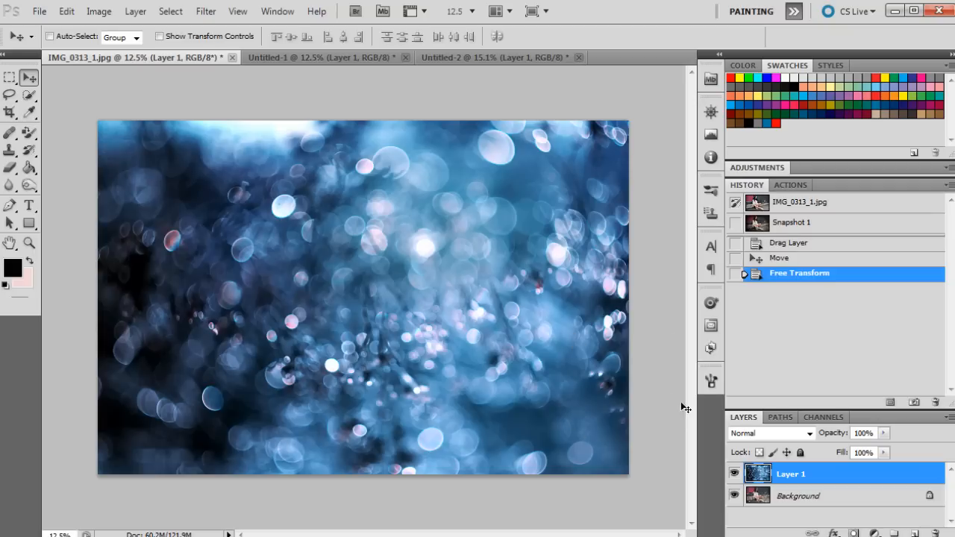
mouse_move(769, 436)
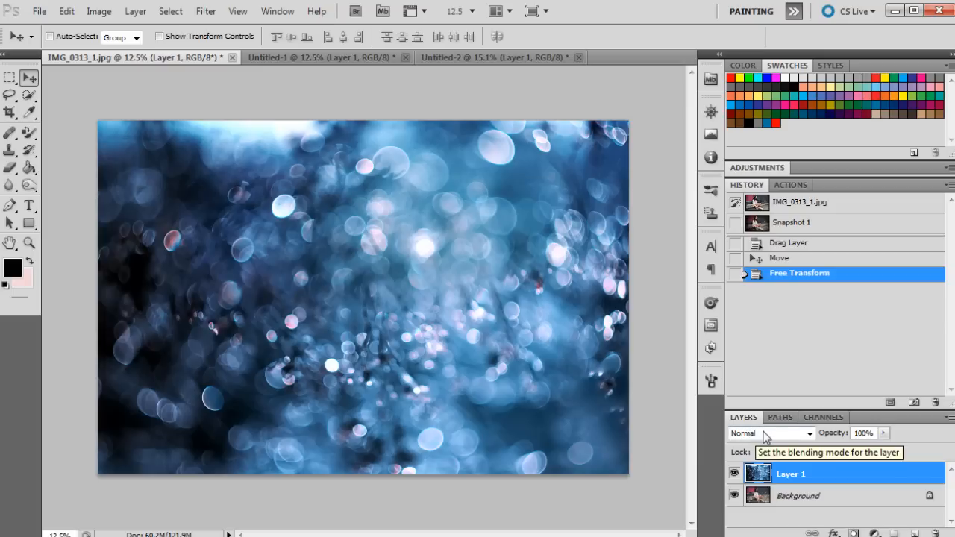
mouse_move(749, 442)
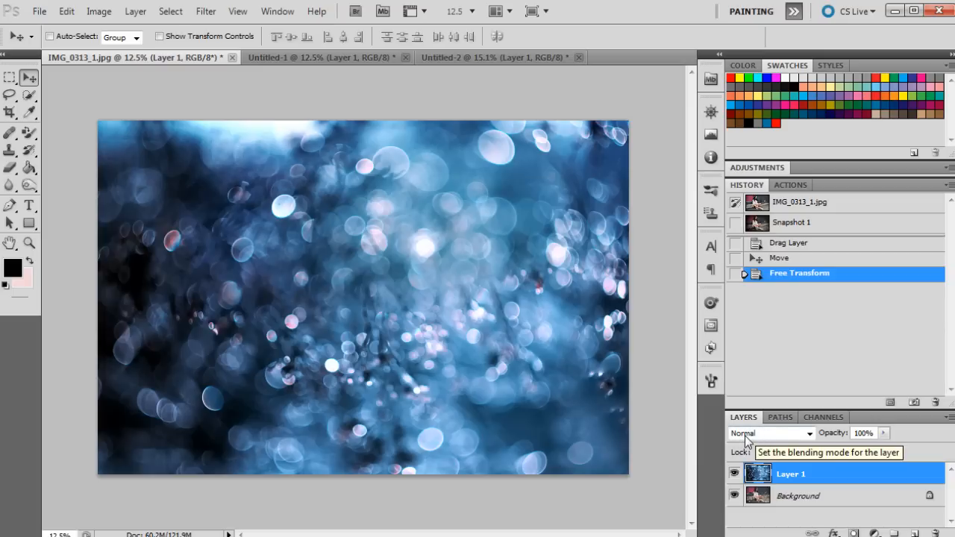
mouse_move(764, 439)
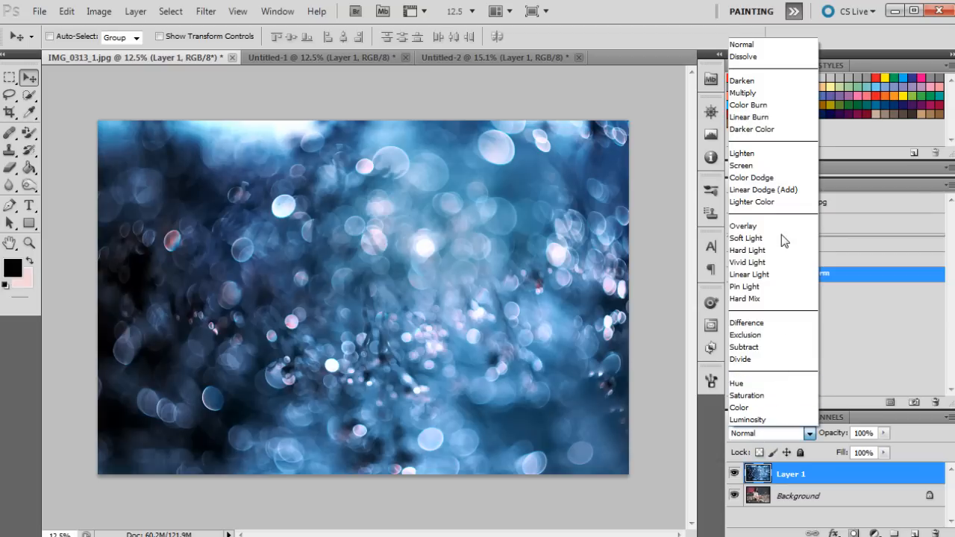
Try Hard Light, Screen and Multiply on the bokeh layer, then settle on Soft Light
left_click(747, 237)
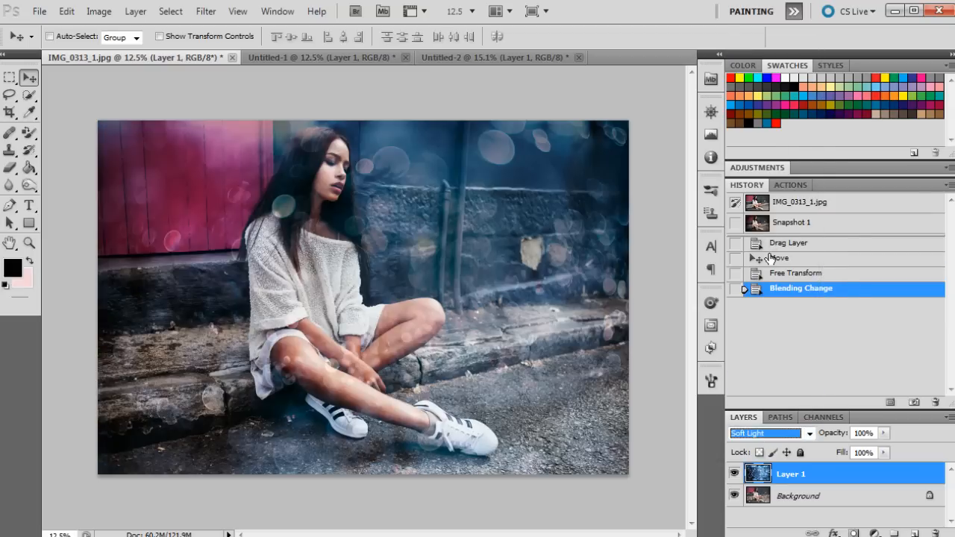
mouse_move(611, 376)
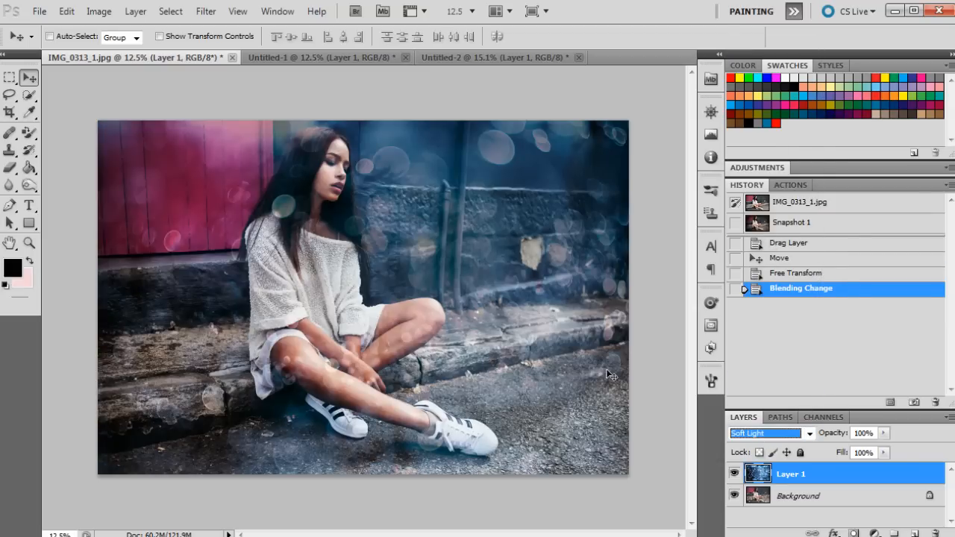
mouse_move(610, 342)
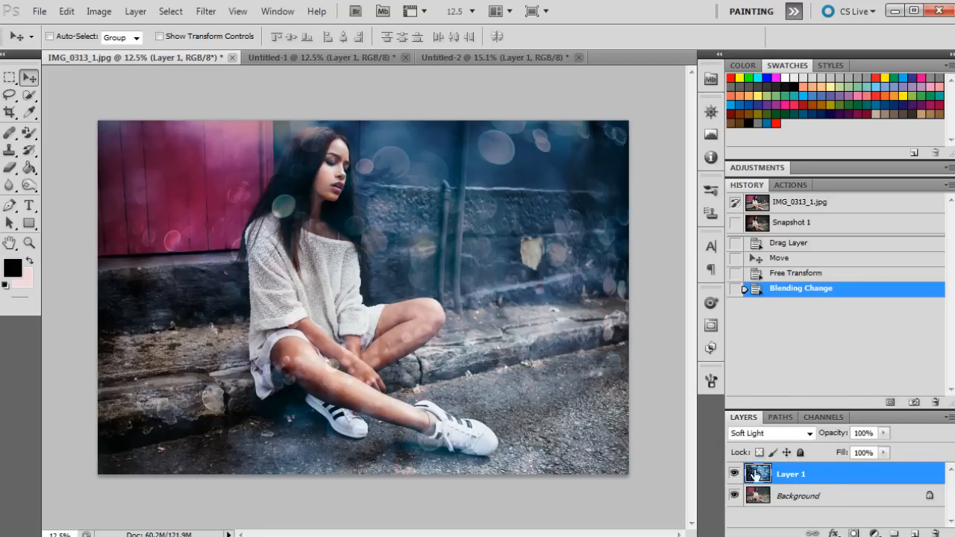
left_click(768, 432)
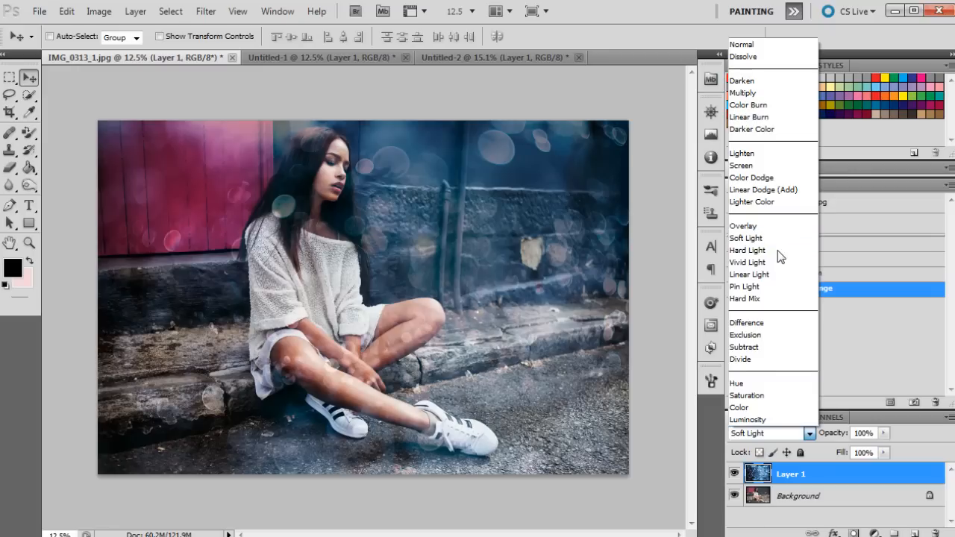
left_click(746, 250)
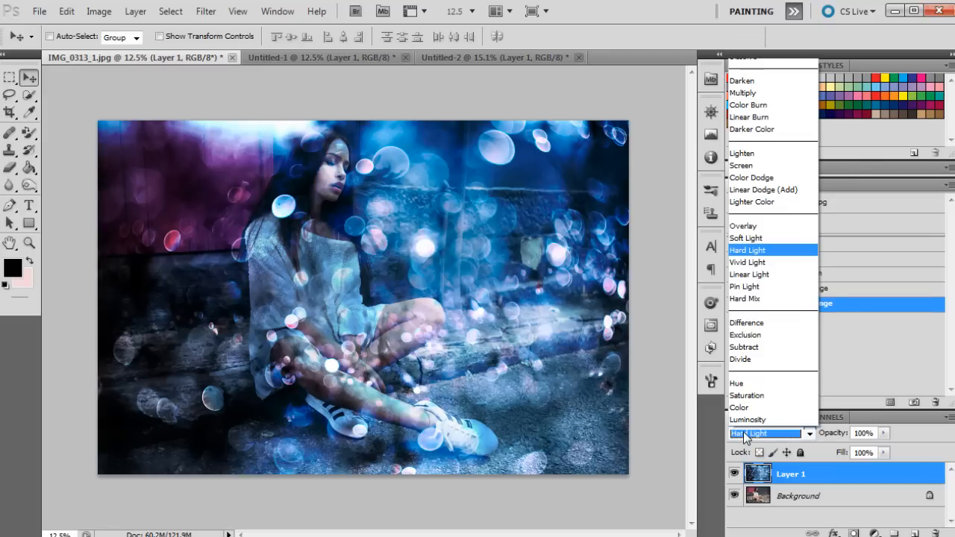
mouse_move(742, 164)
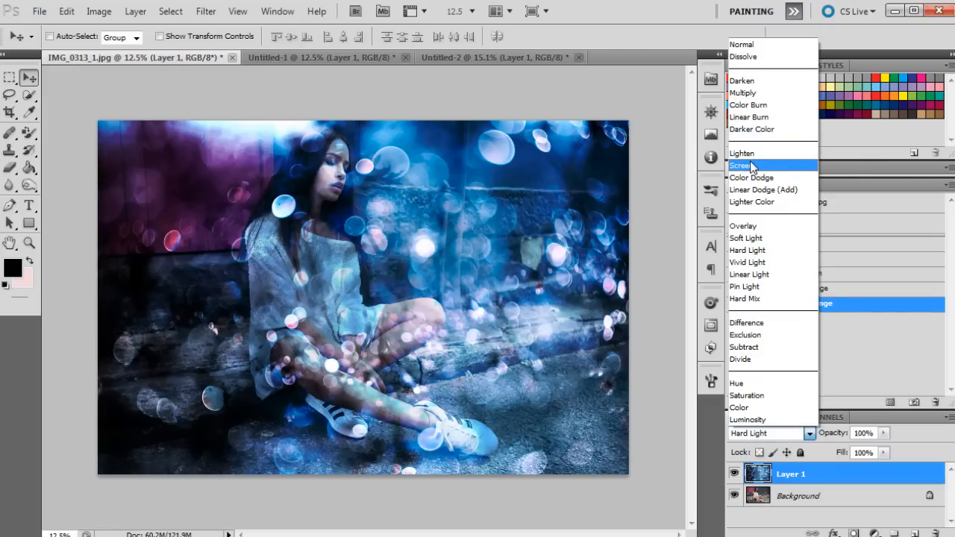
left_click(741, 164)
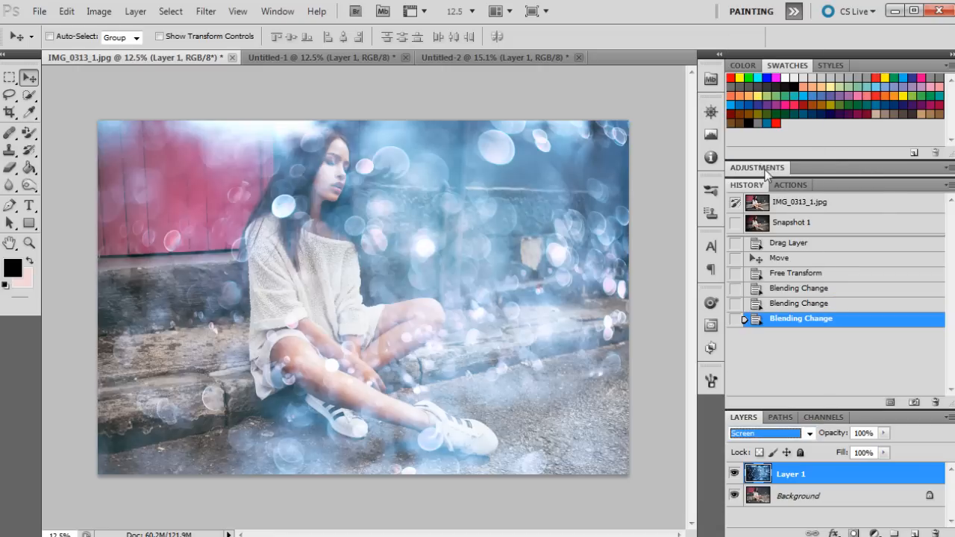
left_click(809, 433)
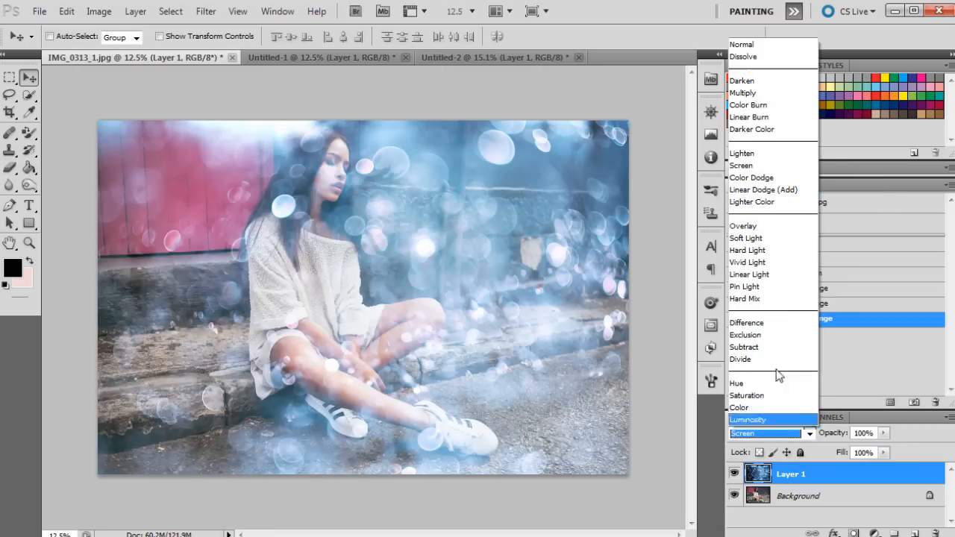
left_click(744, 93)
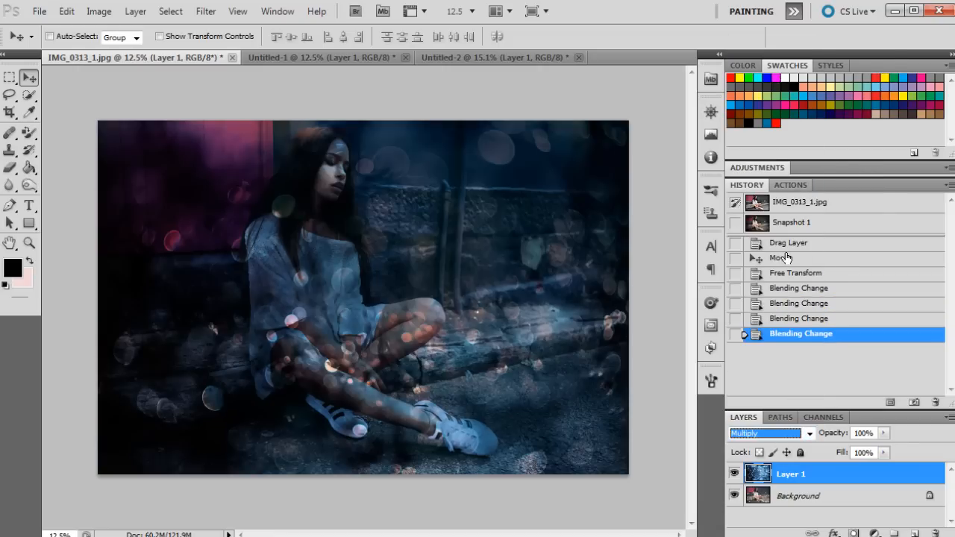
mouse_move(783, 440)
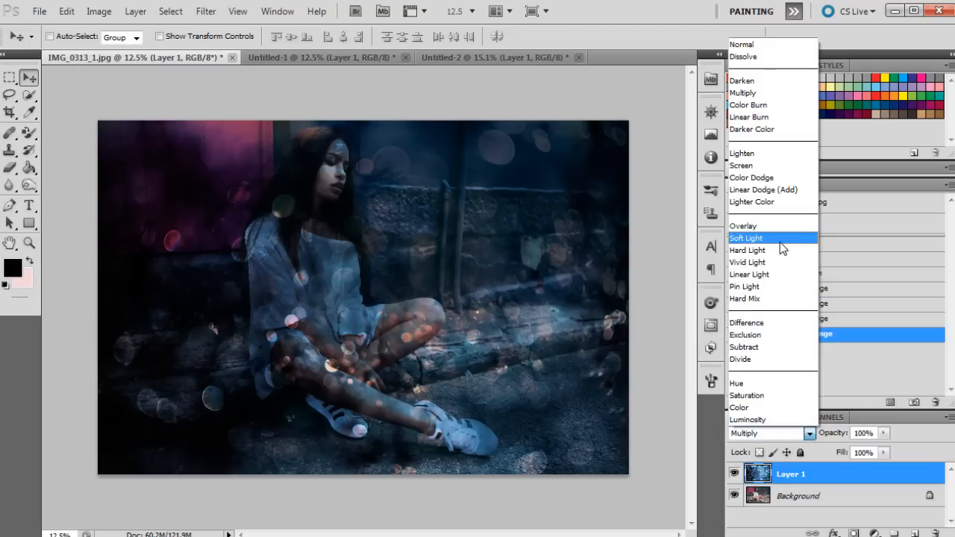
left_click(746, 238)
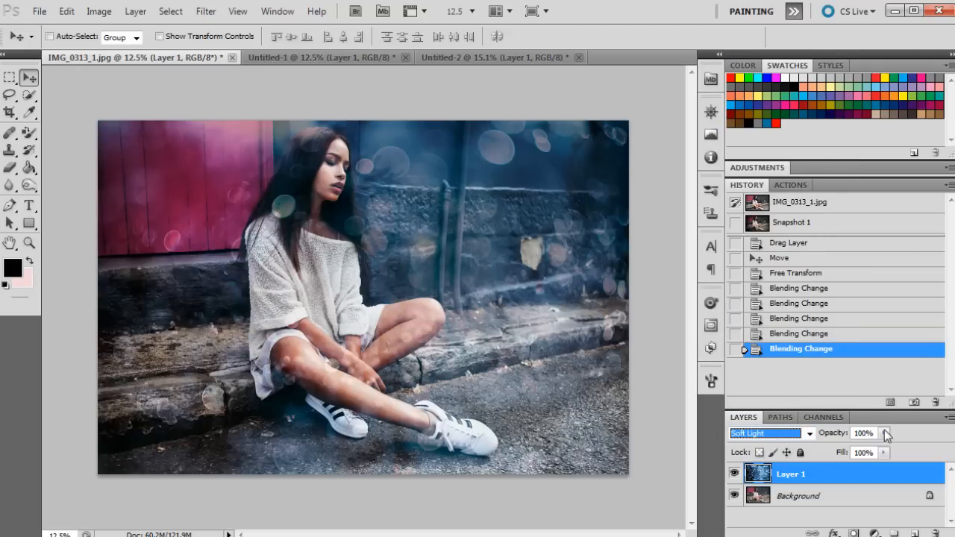
Set the bokeh layer's opacity to about 90%
left_click_drag(884, 433, 867, 446)
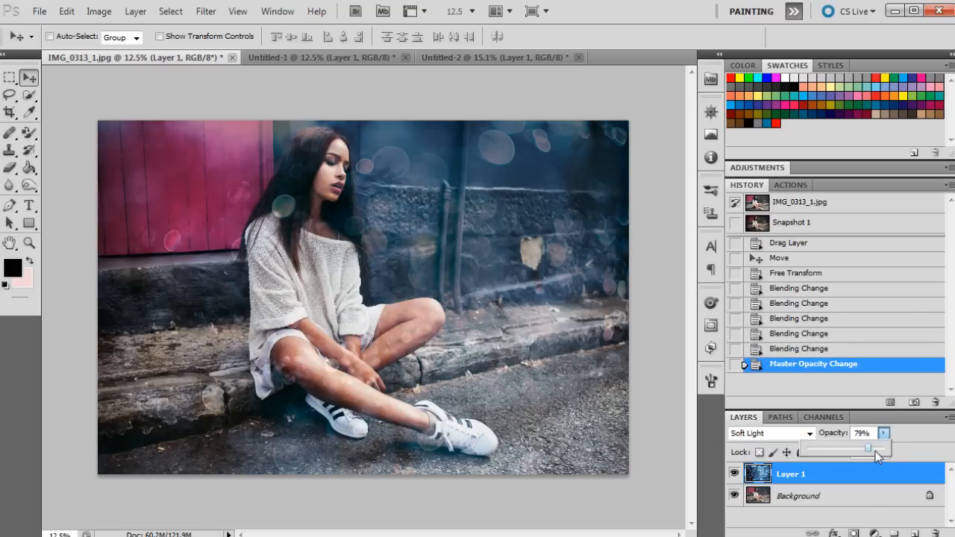
left_click_drag(868, 448, 879, 448)
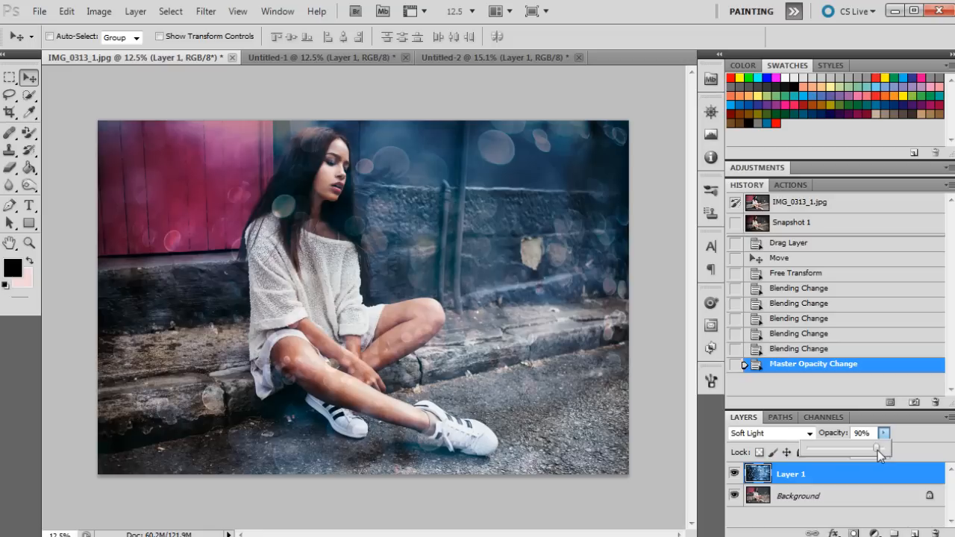
Erase the bokeh texture over the girl and her hair, then raise the layer to 100% opacity
left_click(9, 167)
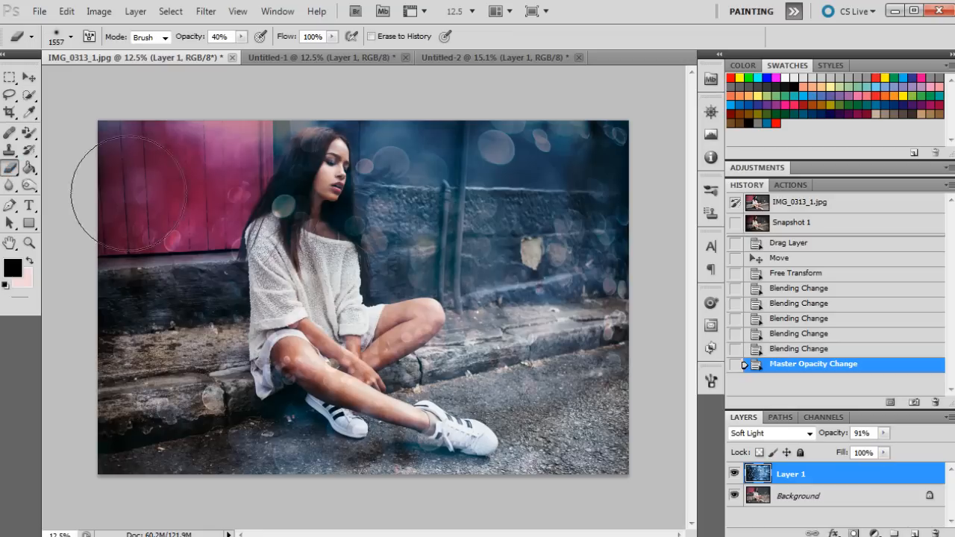
mouse_move(364, 201)
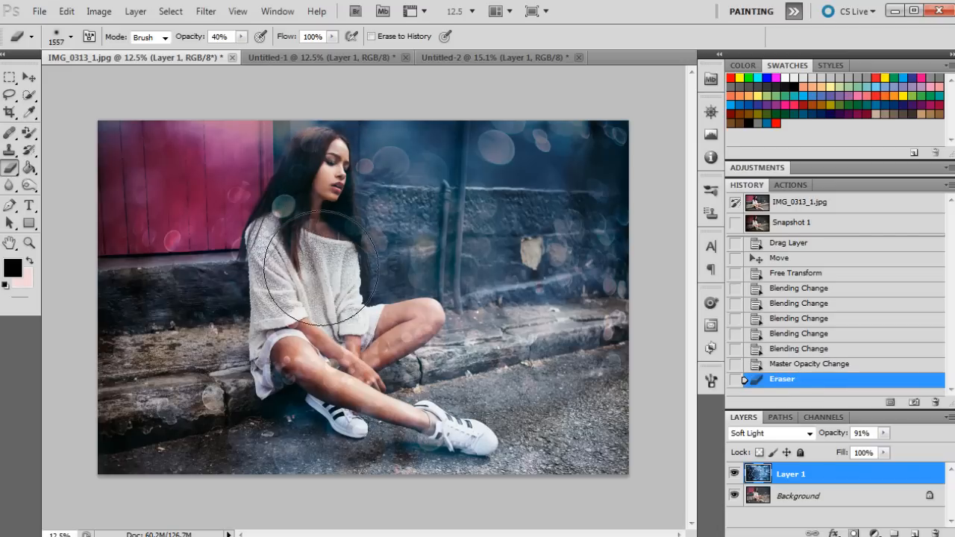
left_click_drag(322, 265, 308, 366)
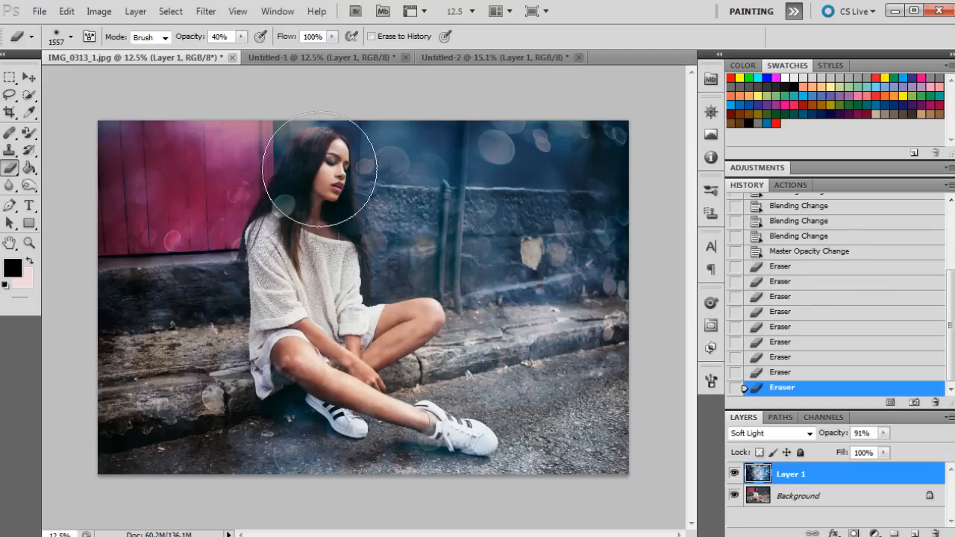
left_click_drag(320, 168, 364, 271)
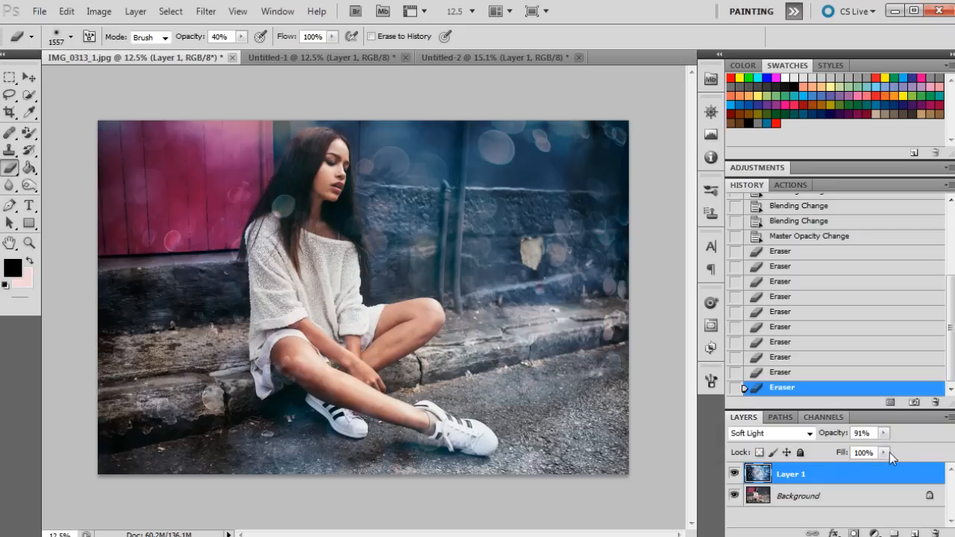
left_click(883, 432)
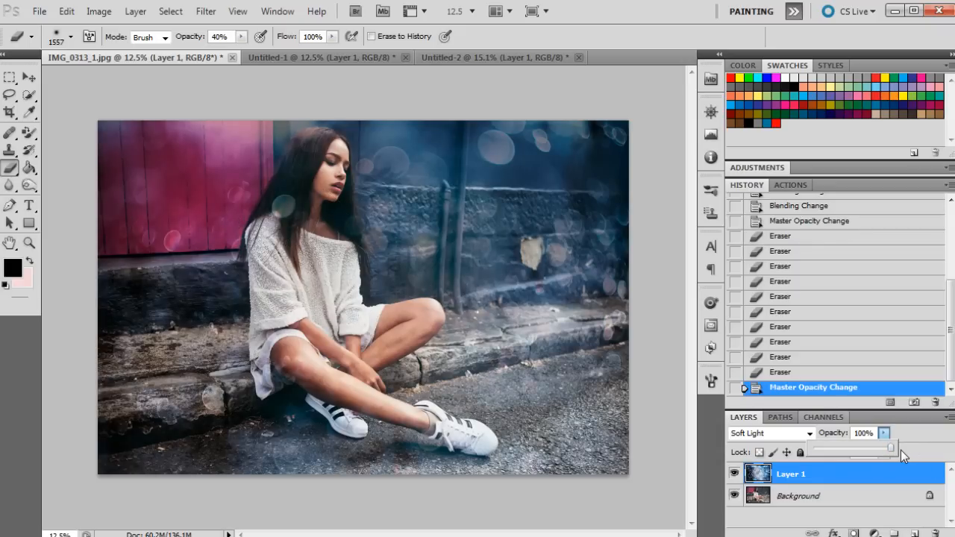
mouse_move(651, 170)
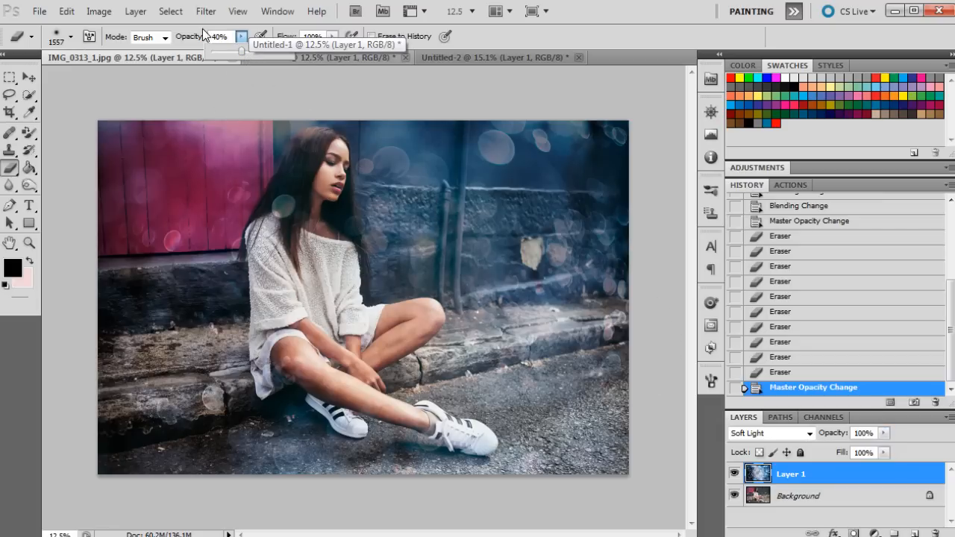
Step back in History to before the last erase stroke and redo it
left_click(72, 36)
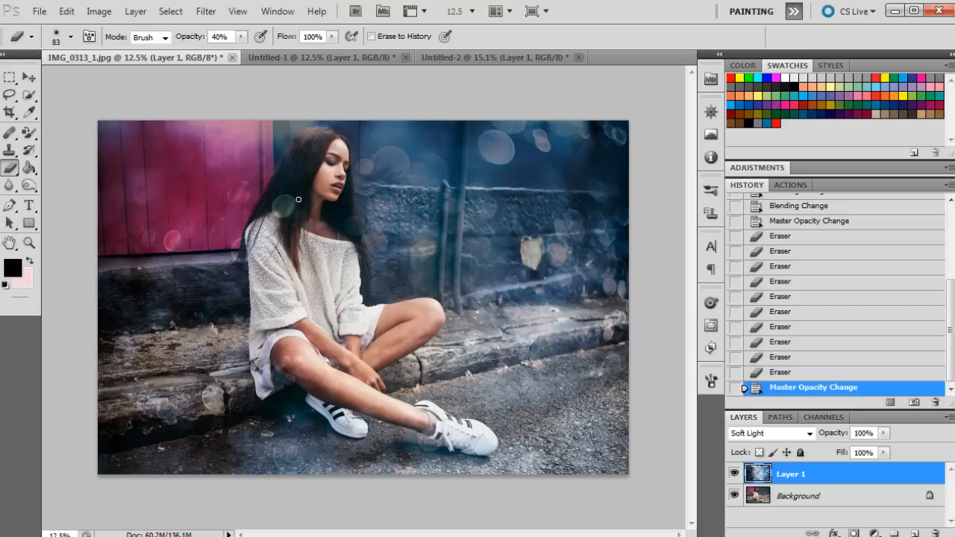
mouse_move(286, 209)
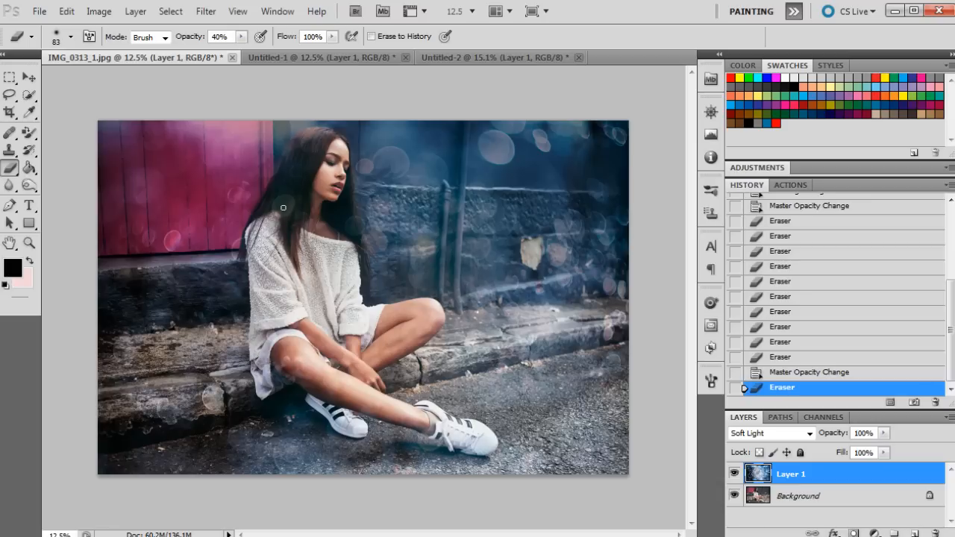
scroll("down", 3)
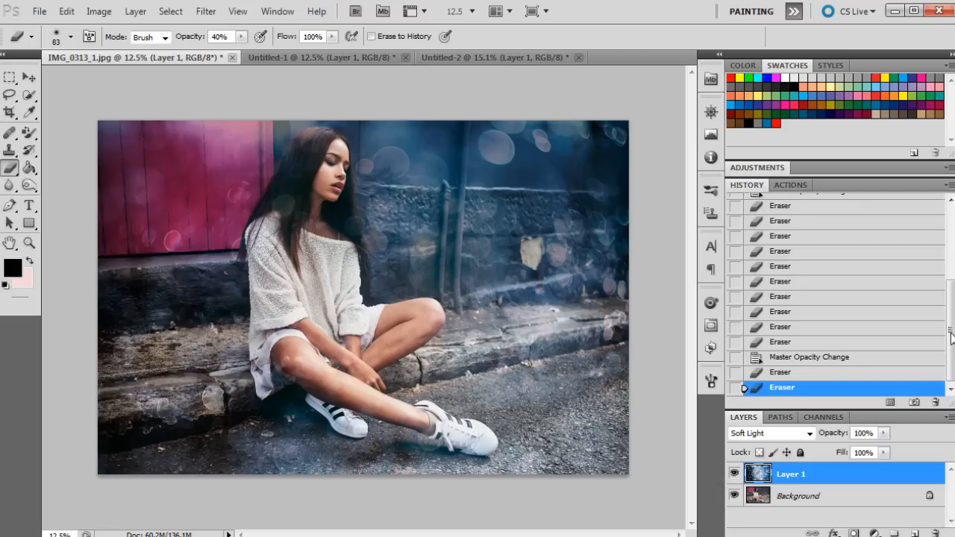
left_click(813, 356)
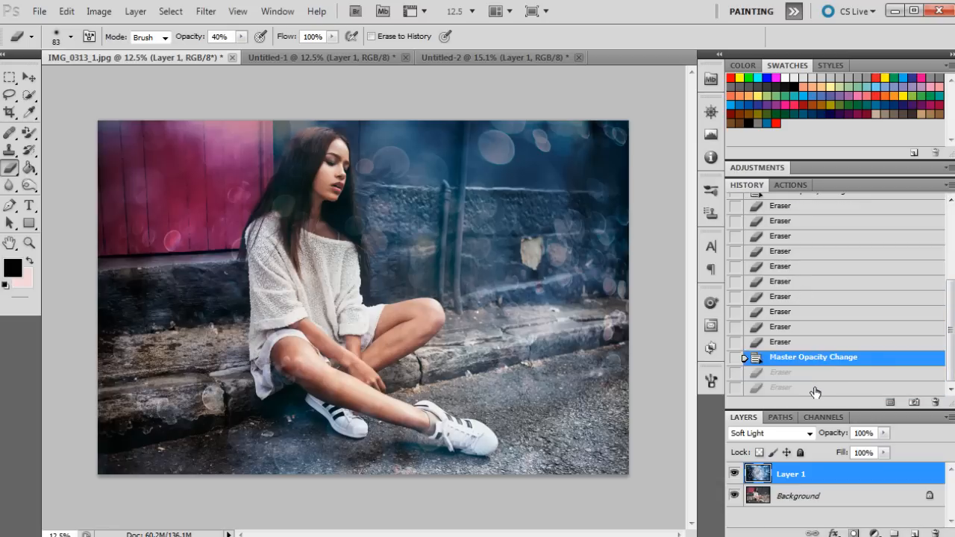
left_click(782, 388)
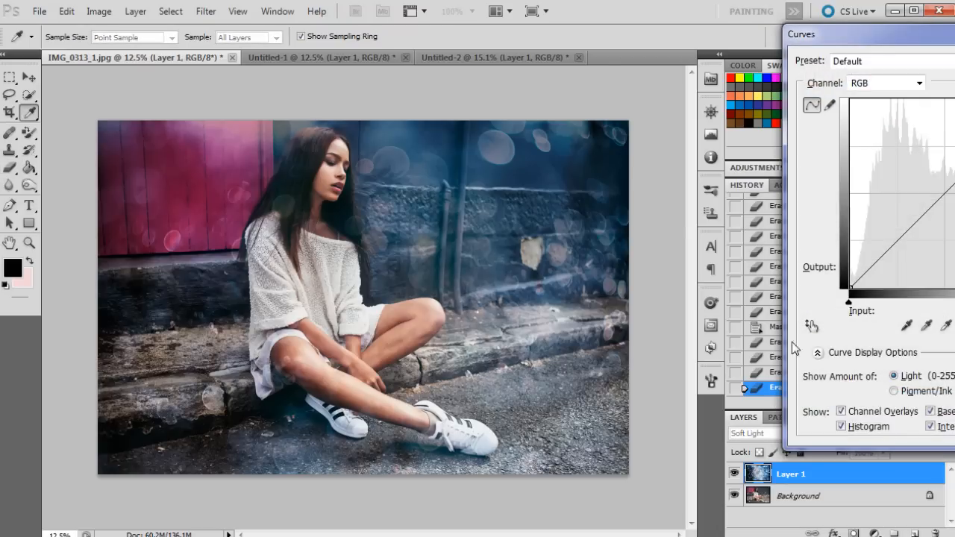
Shape the Curves to lift midtones and highlights while slightly darkening shadows
left_click(889, 254)
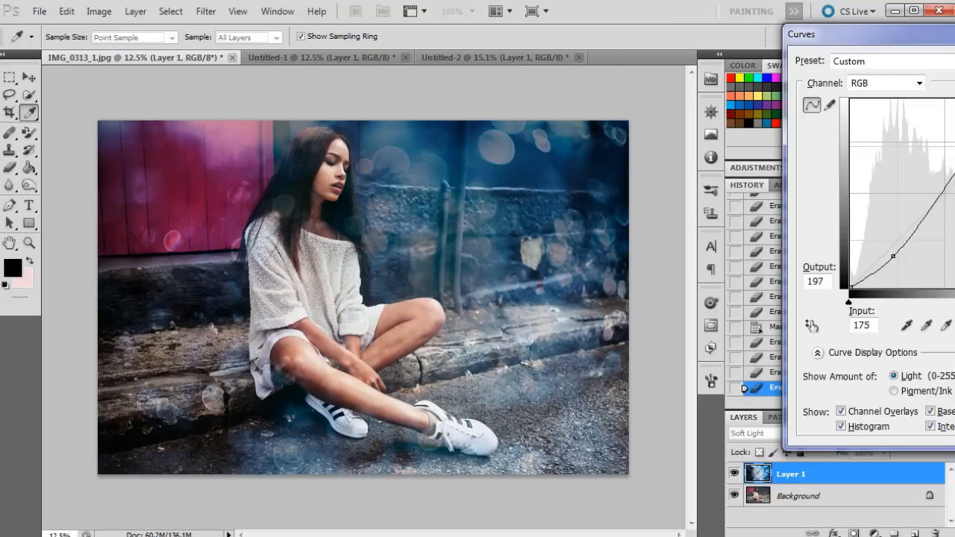
left_click_drag(893, 256, 899, 257)
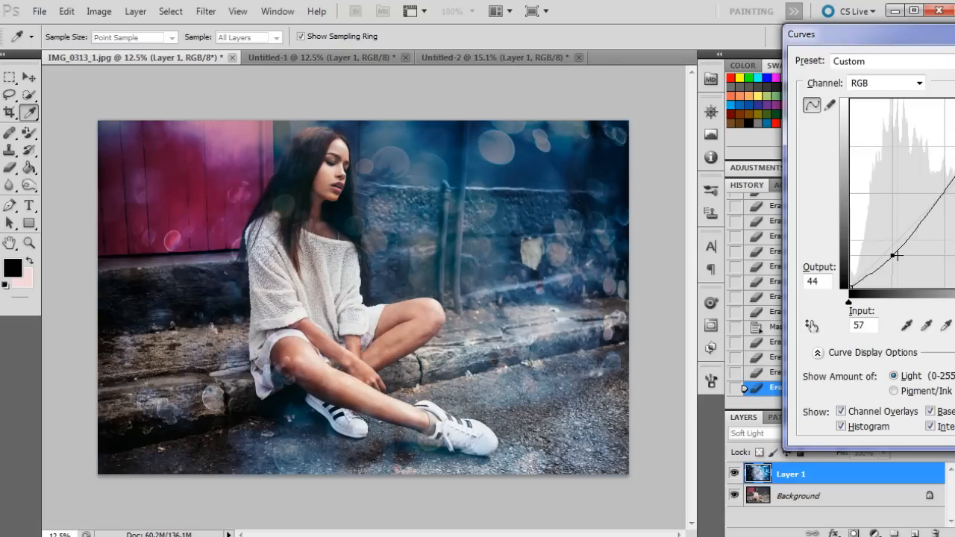
left_click_drag(896, 255, 894, 257)
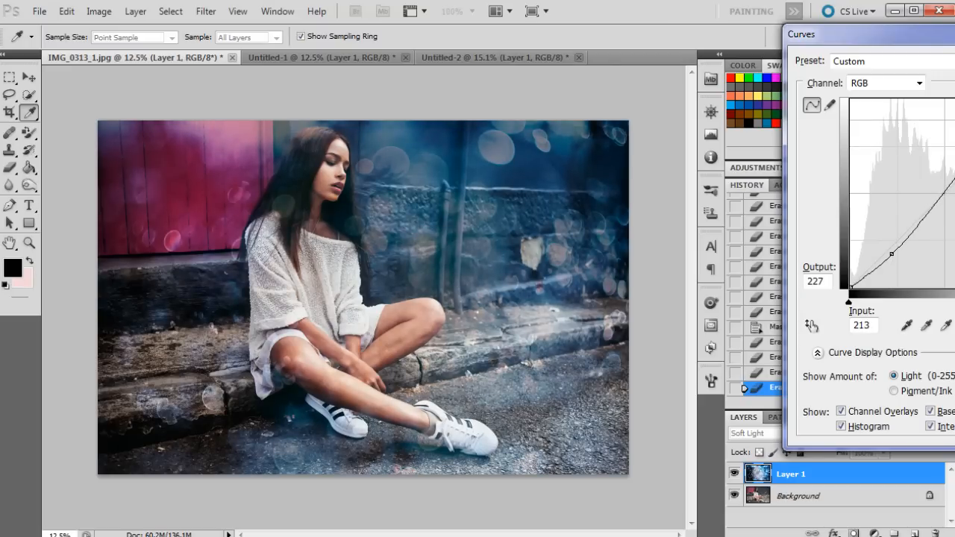
left_click_drag(892, 253, 943, 191)
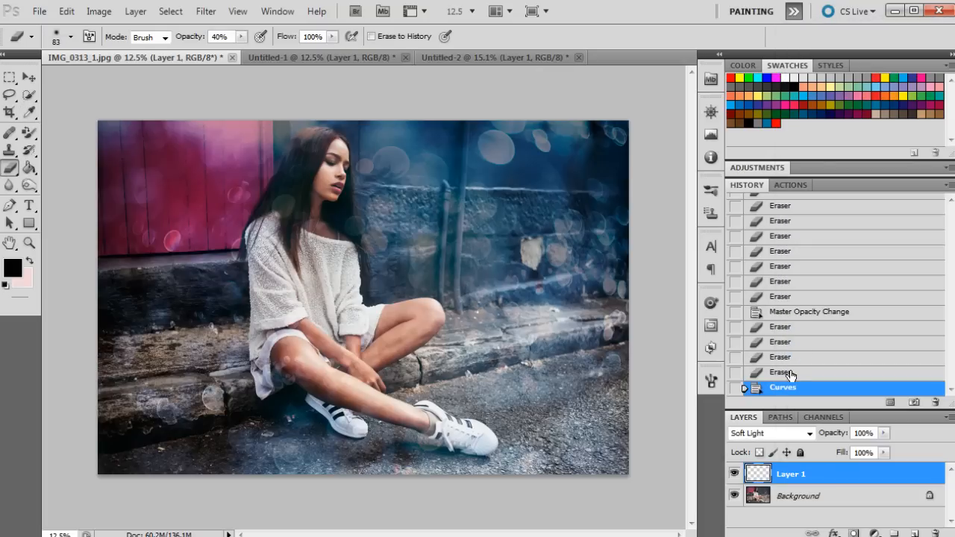
left_click(780, 372)
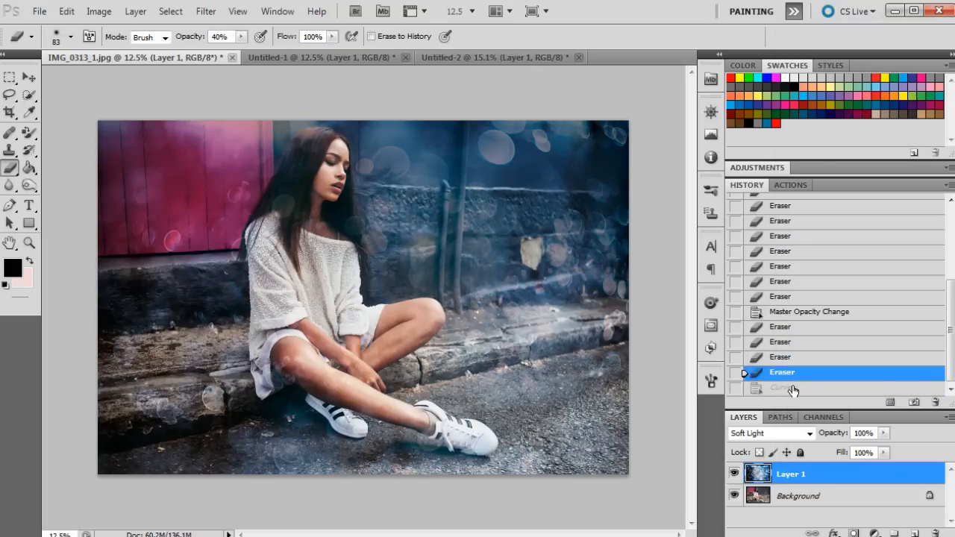
left_click(783, 388)
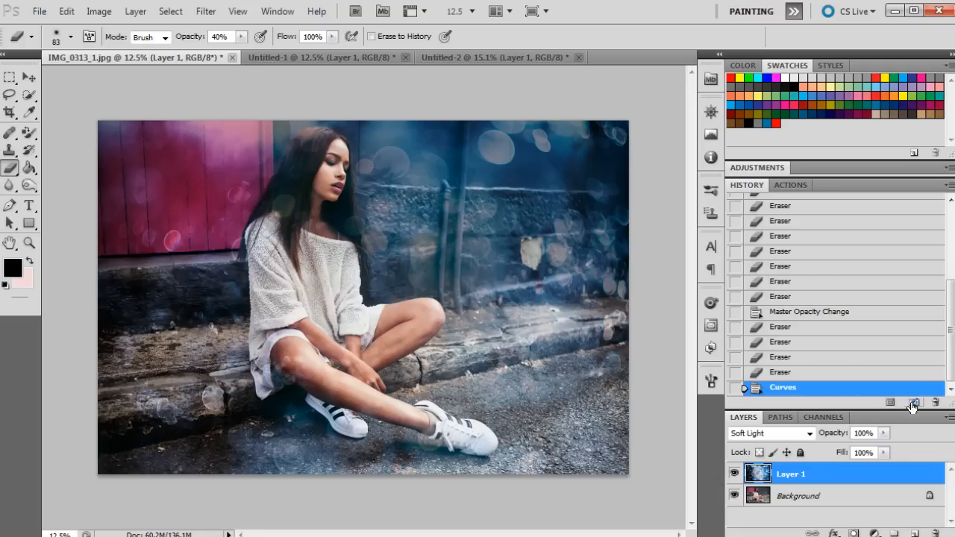
mouse_move(914, 403)
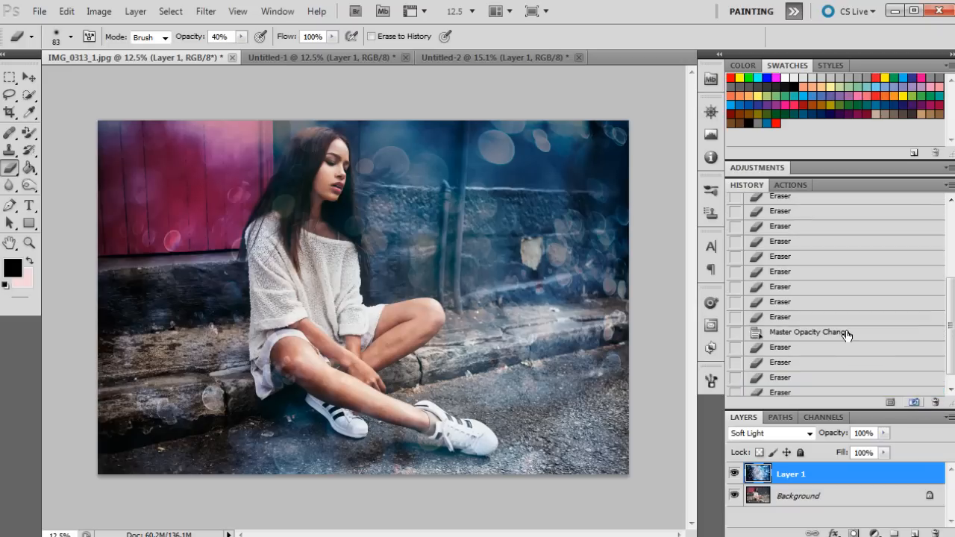
Compare the original photo, Snapshot 1 (grunge) and Snapshot 2 (bokeh) in History, ending on Snapshot 2
scroll("up", 3)
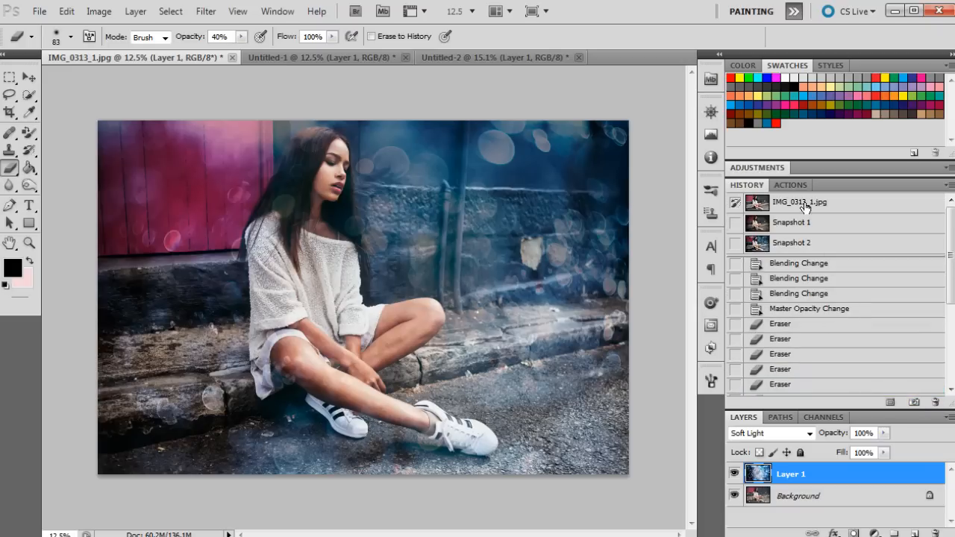
left_click(800, 202)
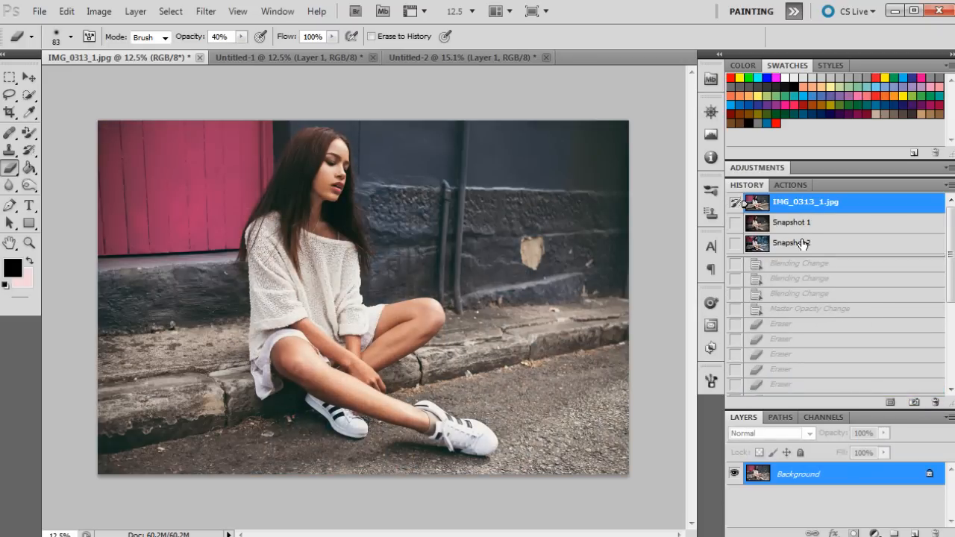
left_click(794, 241)
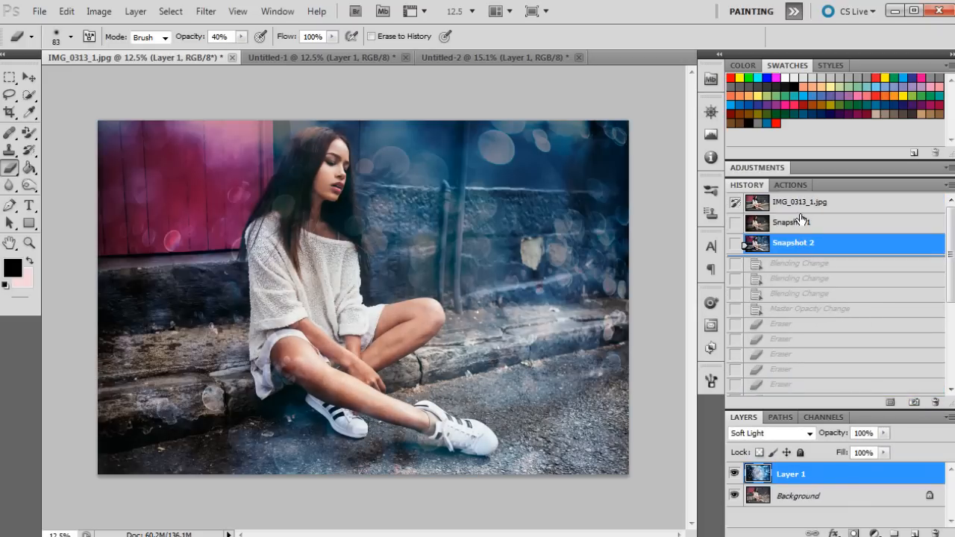
left_click(794, 221)
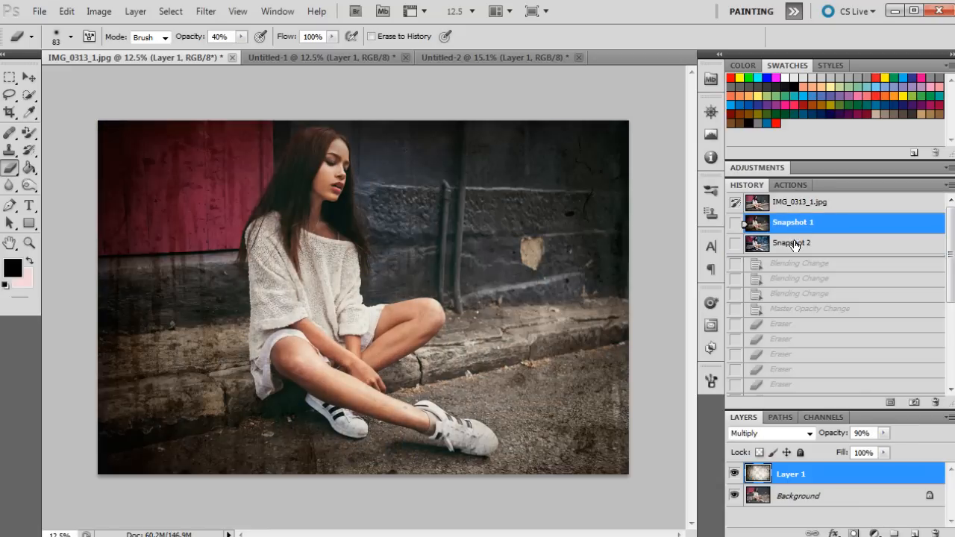
left_click(791, 242)
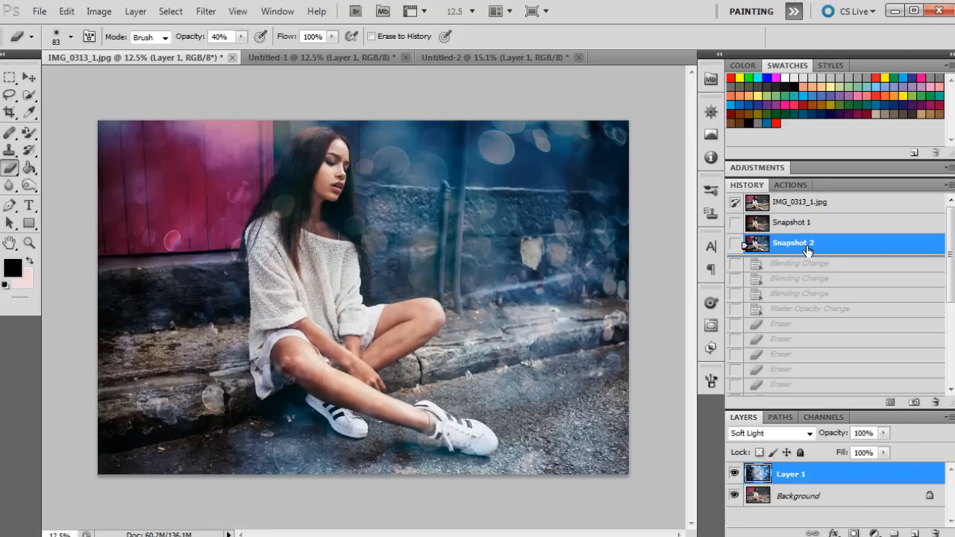
left_click(794, 220)
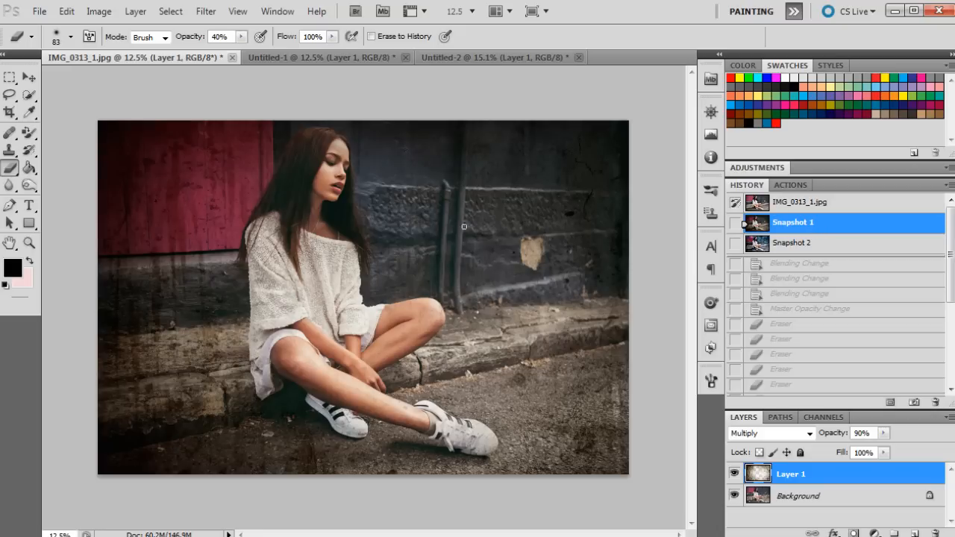
mouse_move(801, 261)
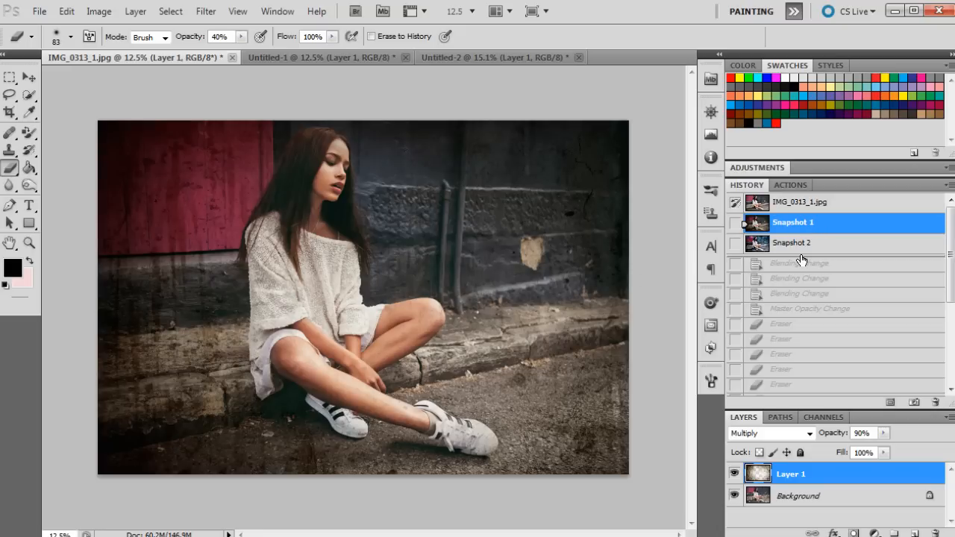
left_click(791, 242)
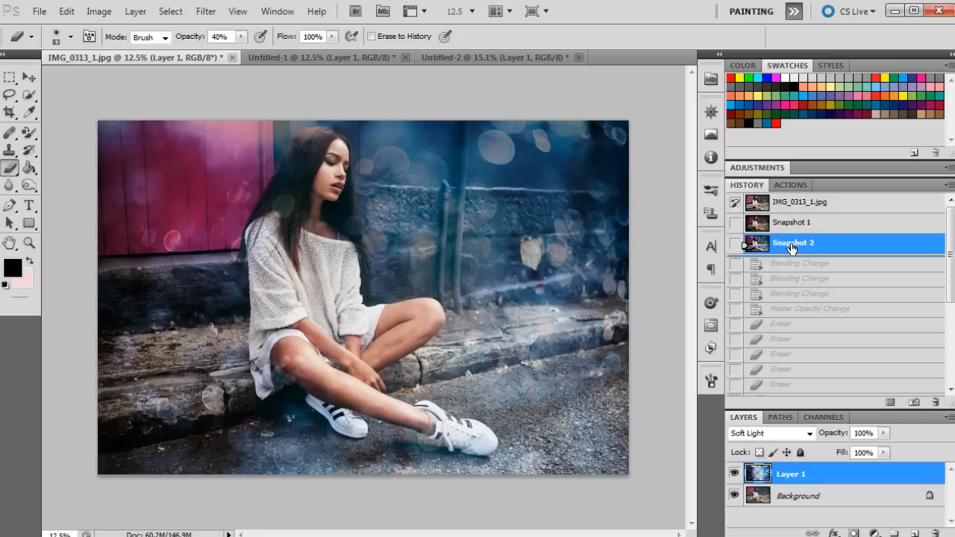
left_click(793, 241)
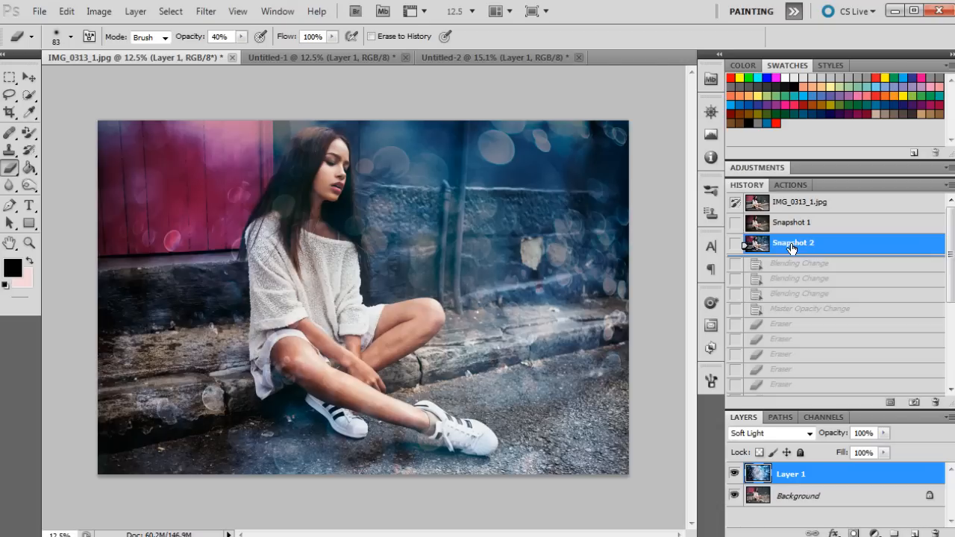
left_click(793, 242)
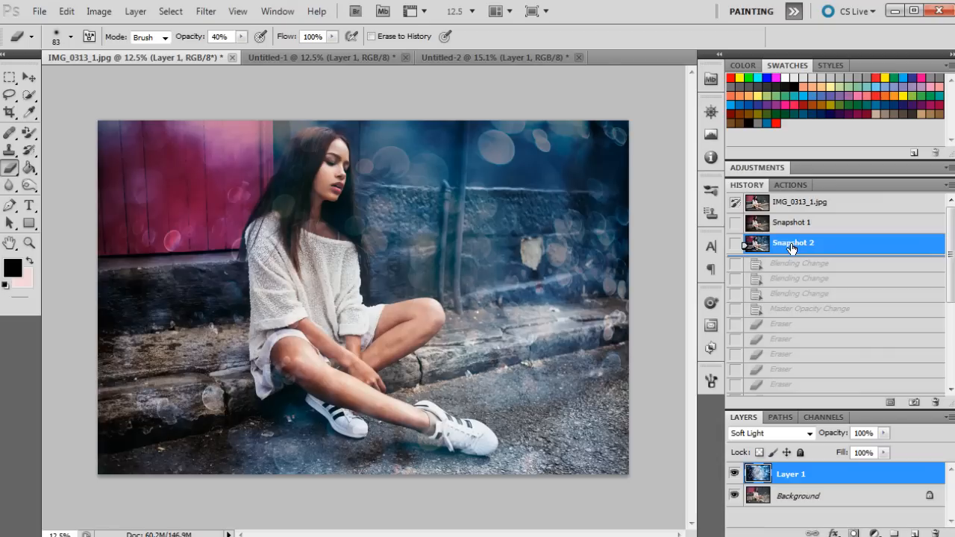